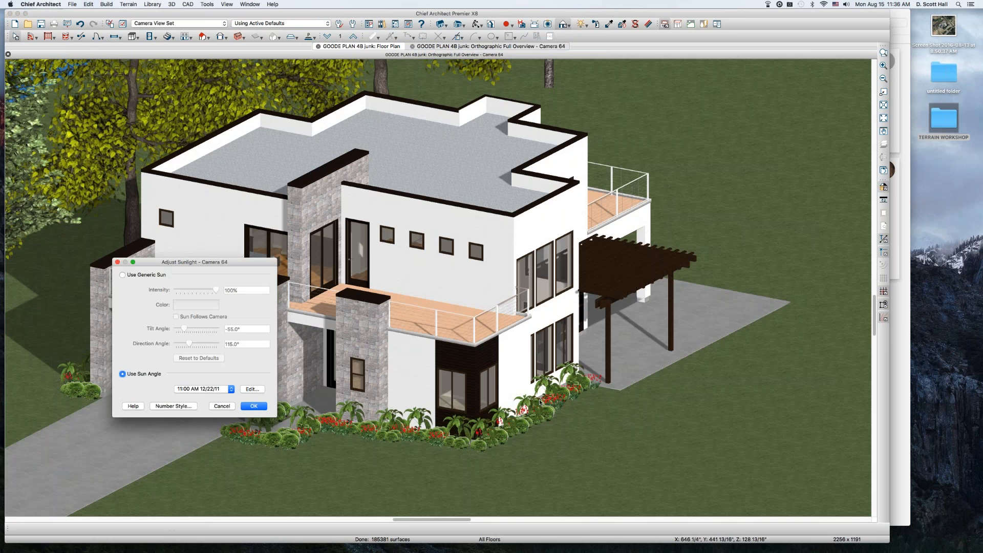
# Switch the camera view's lighting to the generic sun and apply it
pyautogui.click(122, 275)
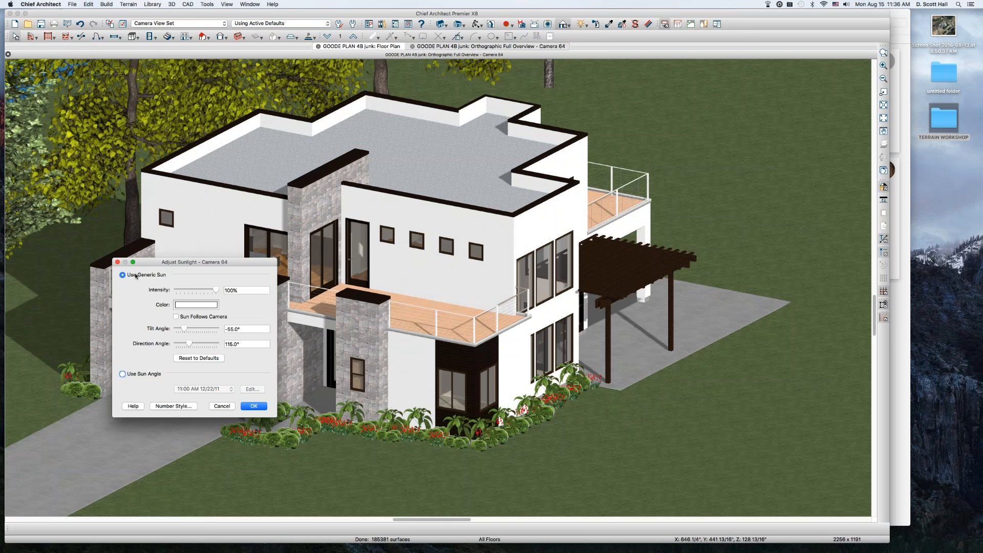
pyautogui.click(253, 406)
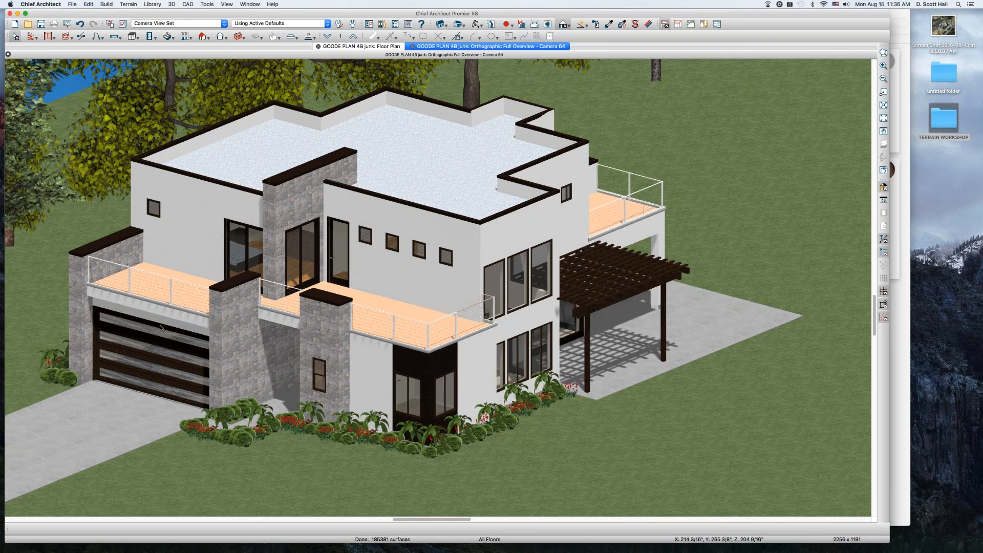
pyautogui.moveTo(160, 328)
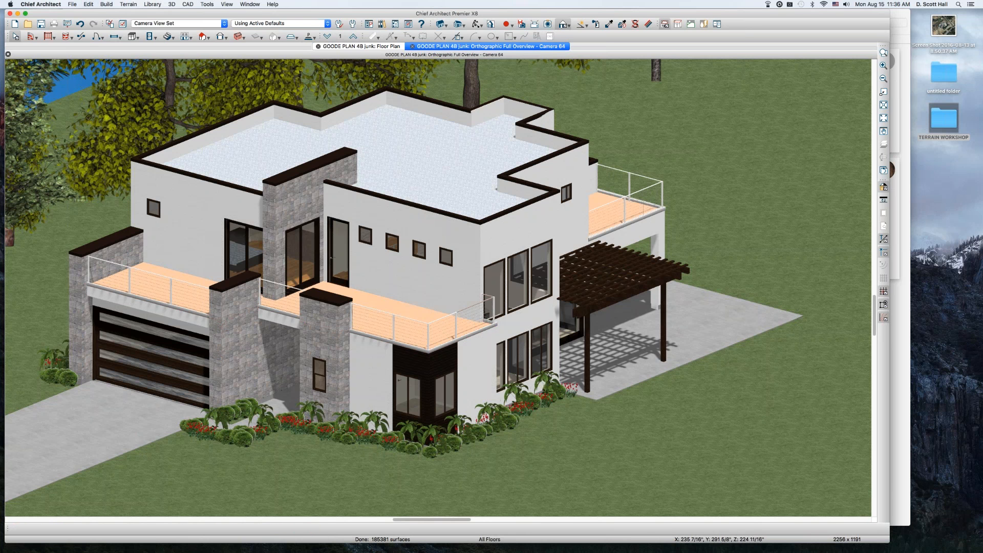
pyautogui.moveTo(197, 320)
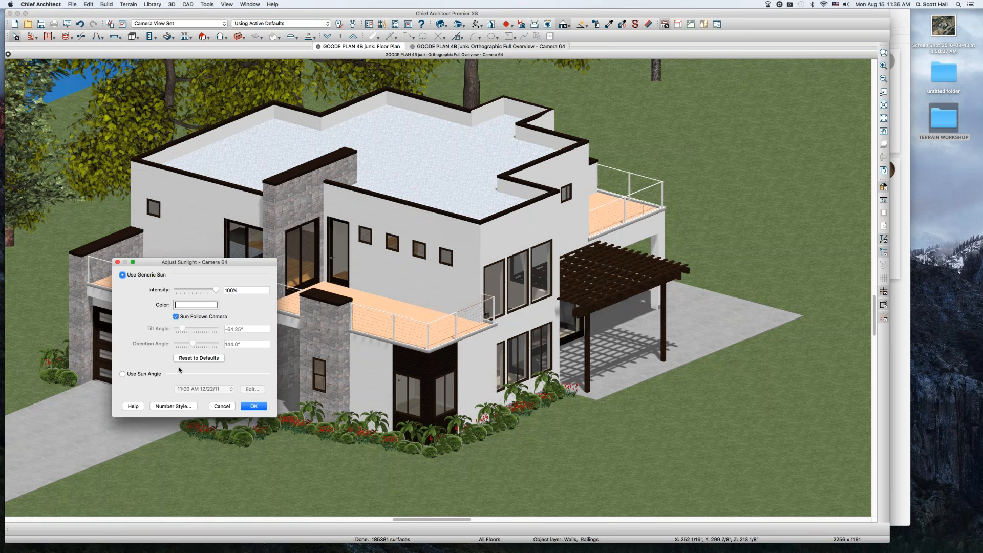
# Switch back to a sun angle, pick the saved 1:00 PM 6/22/15 angle and open its settings
pyautogui.click(122, 374)
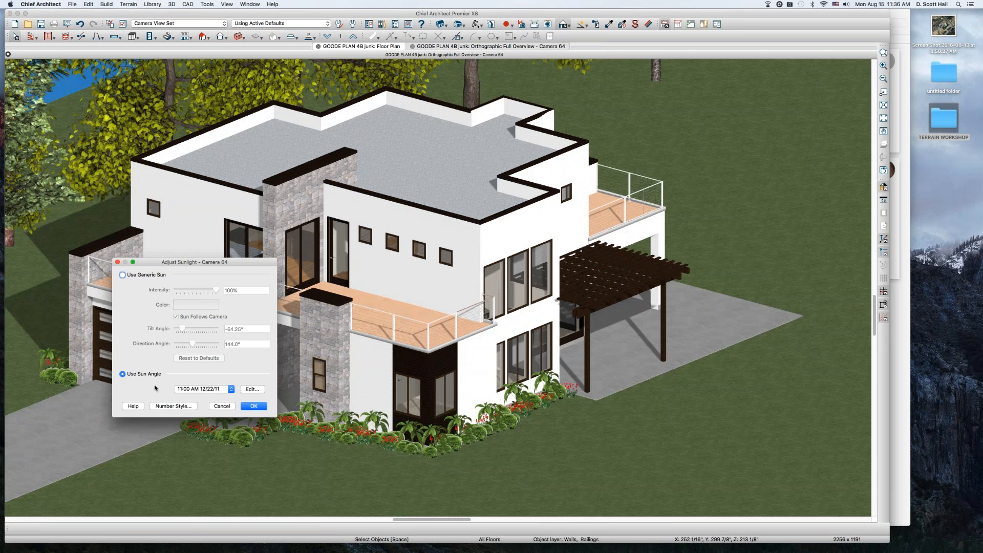
pyautogui.click(231, 390)
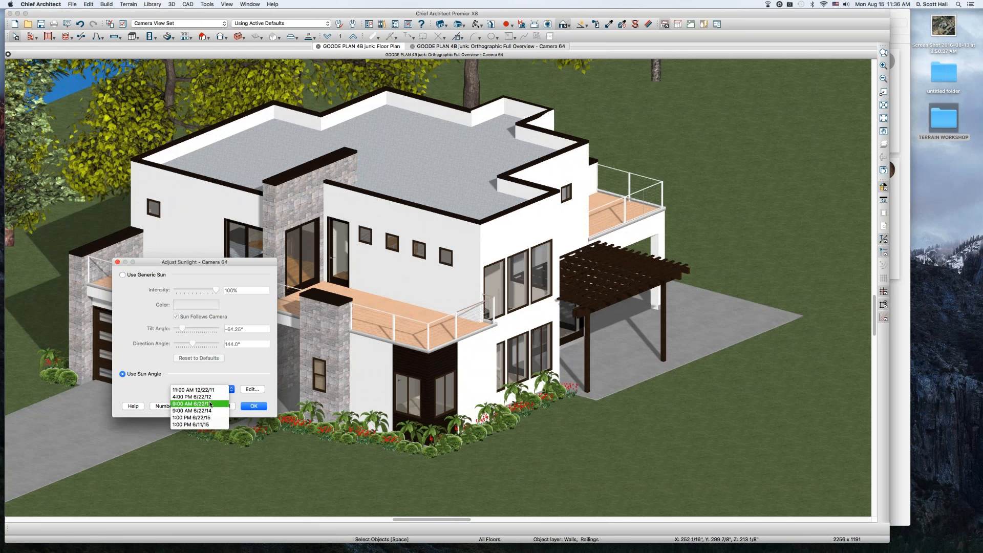
pyautogui.click(191, 424)
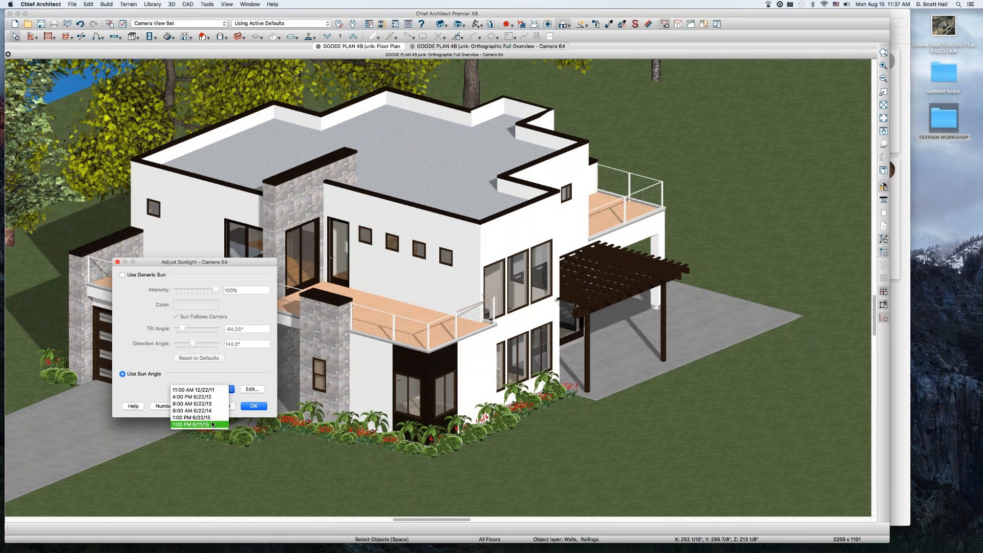
pyautogui.click(198, 389)
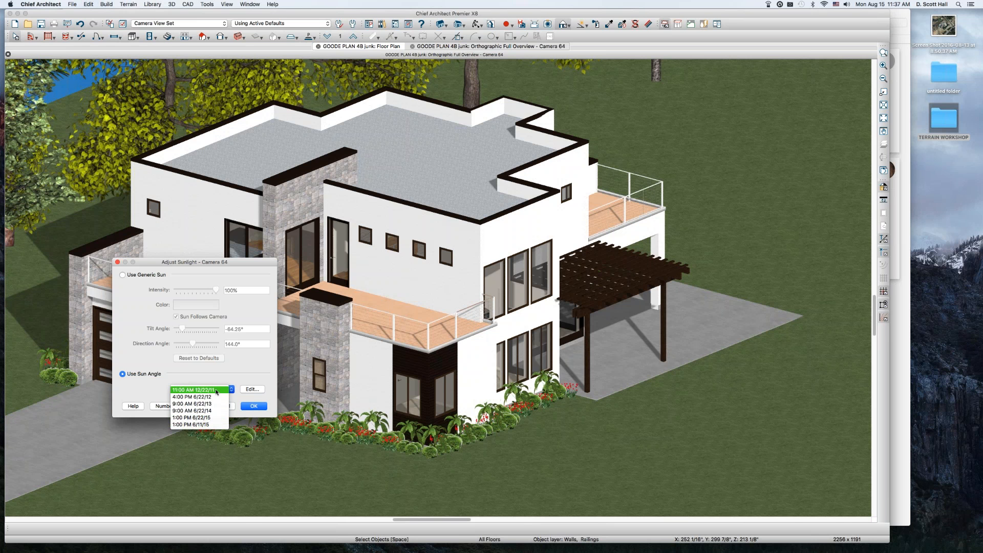
pyautogui.moveTo(215, 393)
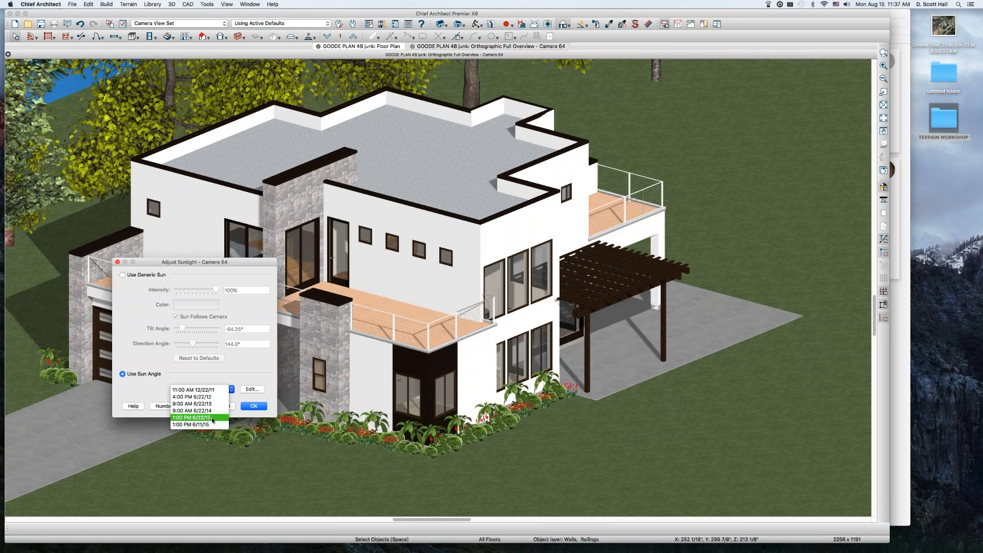
pyautogui.click(196, 418)
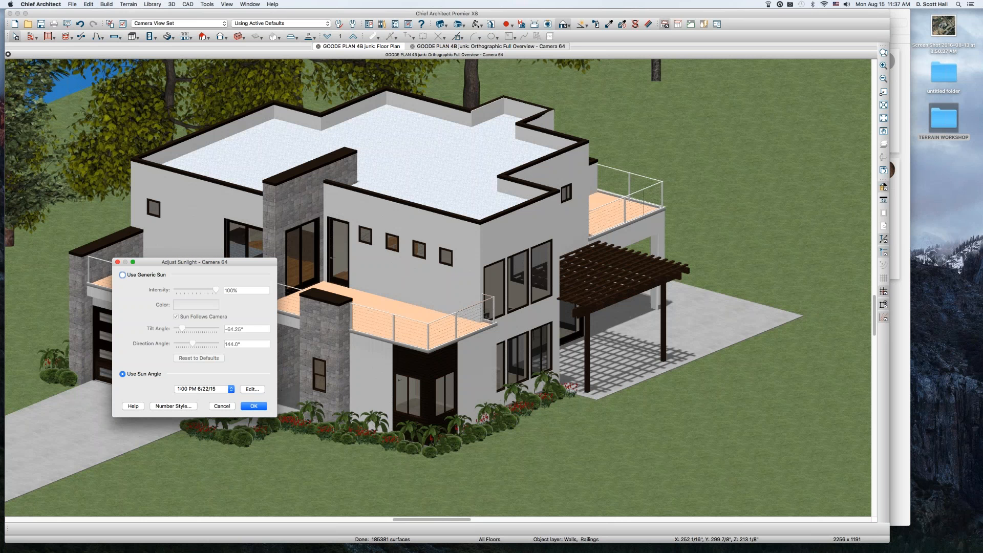
pyautogui.moveTo(236, 393)
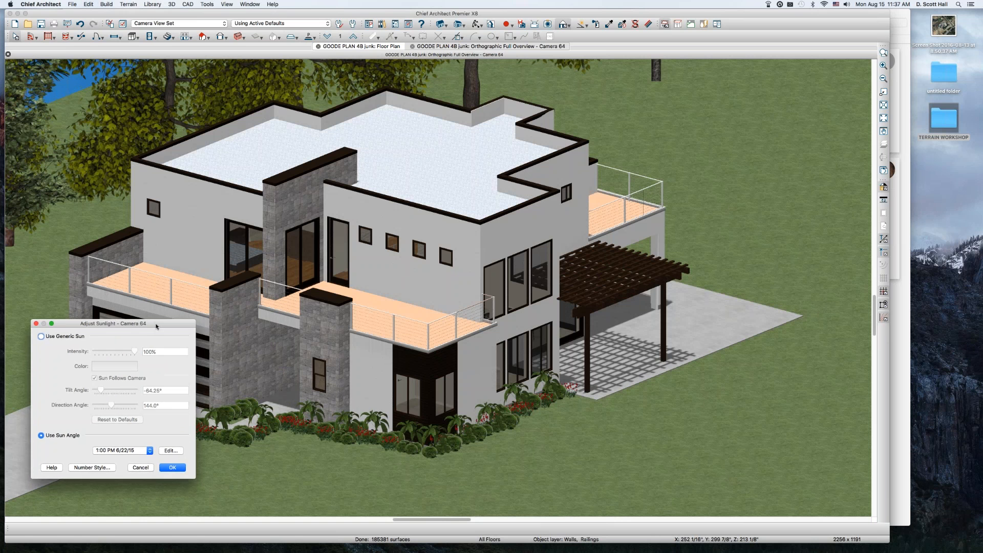
pyautogui.click(171, 450)
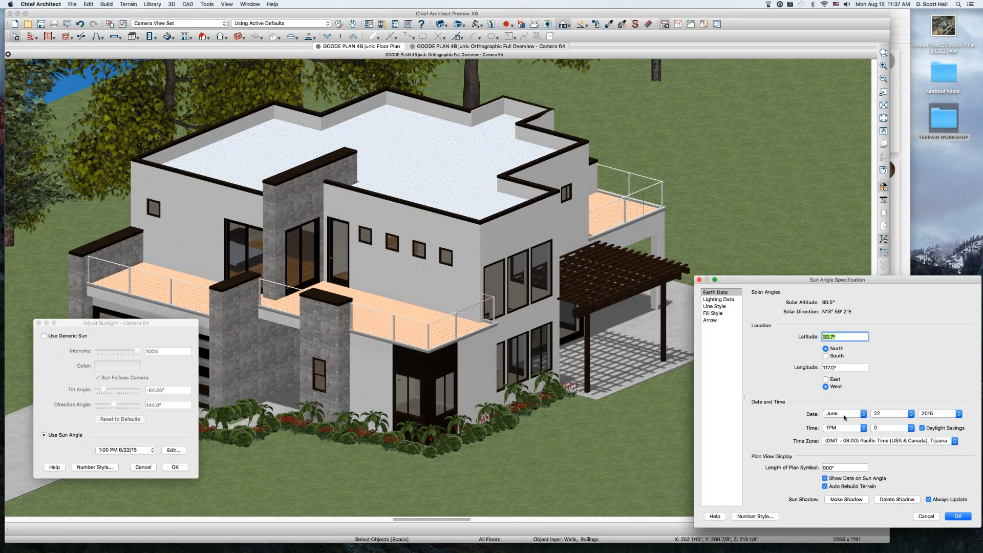
pyautogui.moveTo(847, 417)
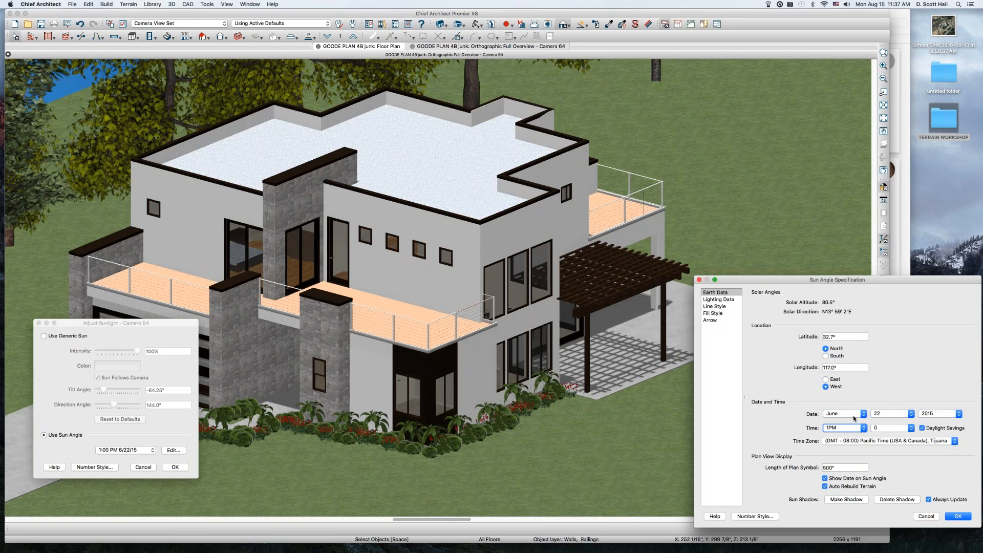
# Step the sun time through 8AM, 9AM and 11AM, ending at 4PM on June 22, 2015
pyautogui.click(865, 430)
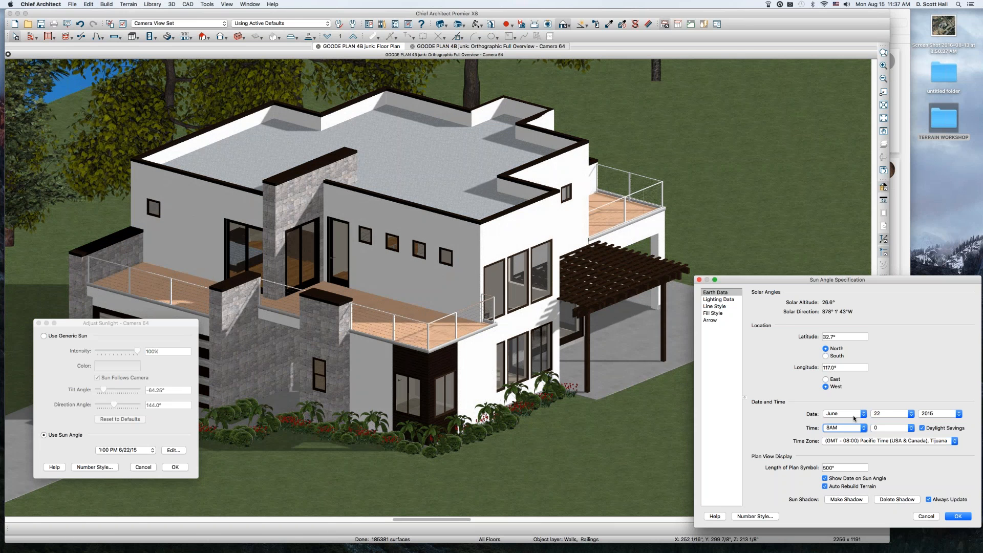
pyautogui.click(865, 429)
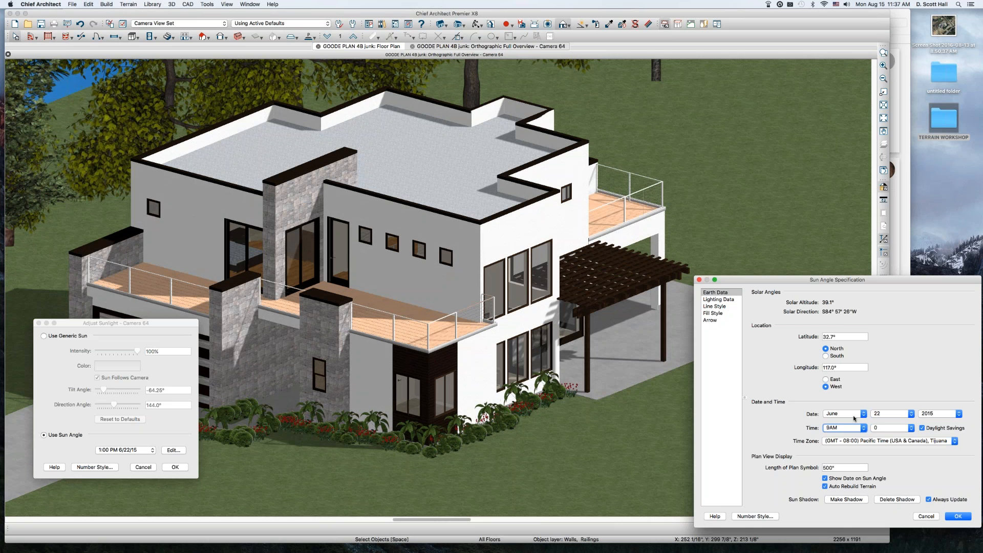
pyautogui.click(863, 426)
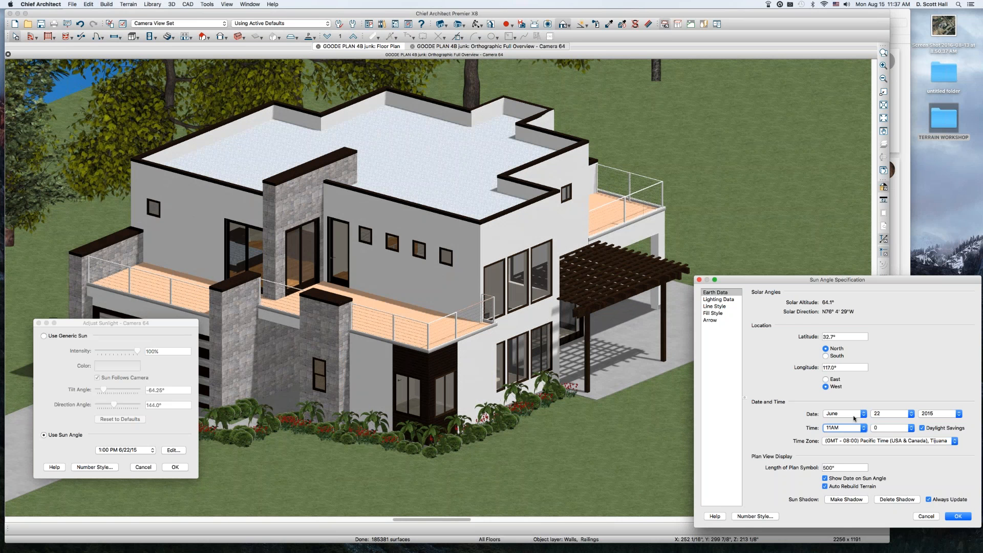
pyautogui.click(863, 426)
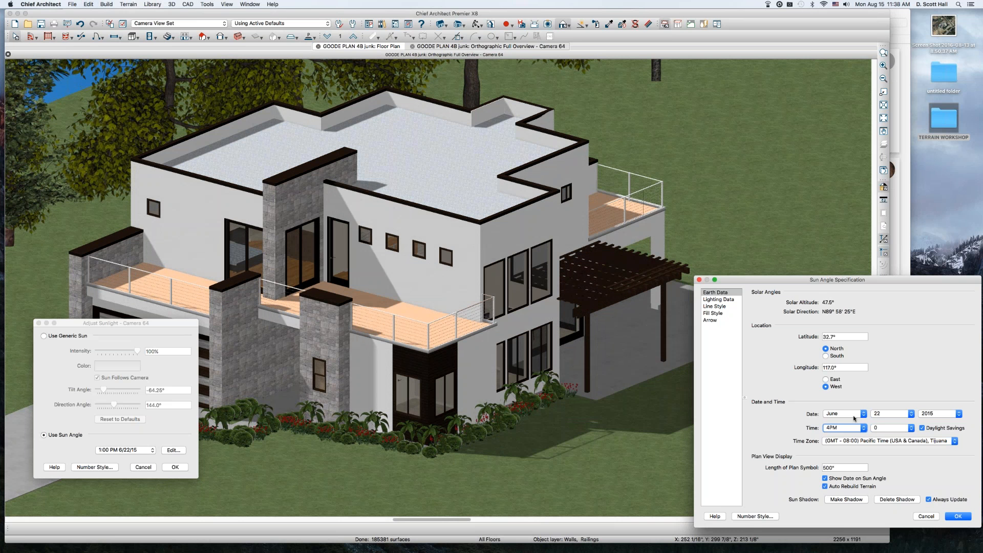
pyautogui.moveTo(868, 431)
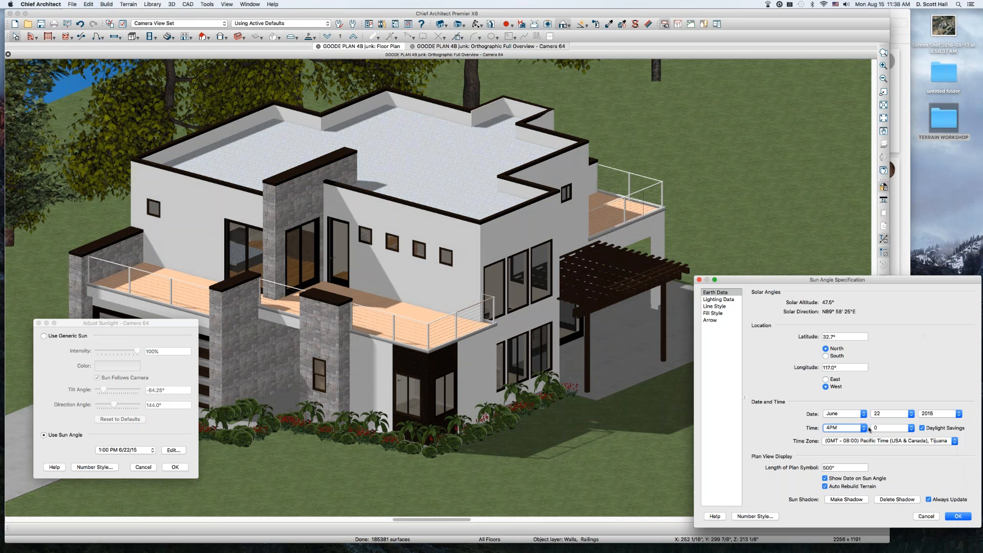
# Set the month to December and step the sun time through 3PM, 1PM, 12PM and 11AM
pyautogui.click(863, 413)
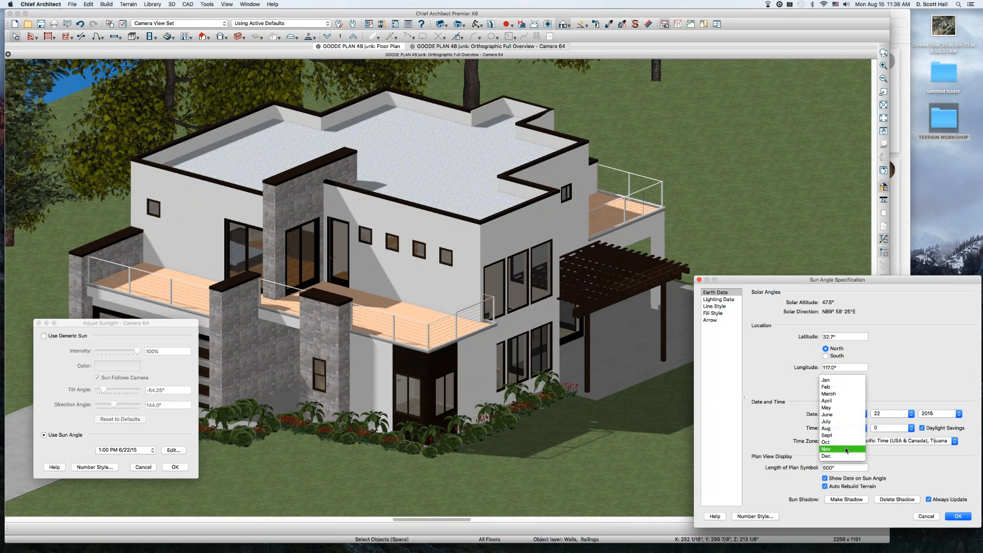
pyautogui.click(826, 456)
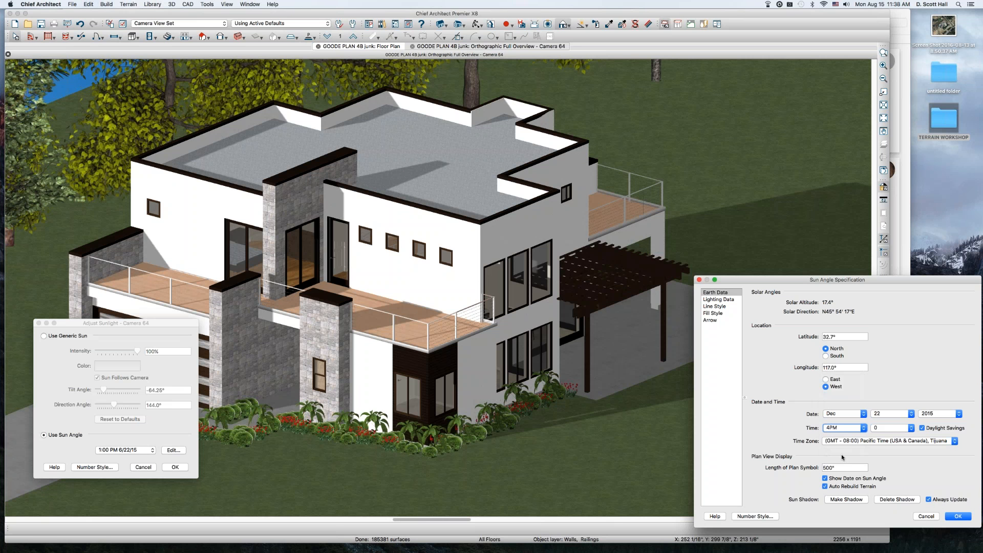
pyautogui.click(865, 431)
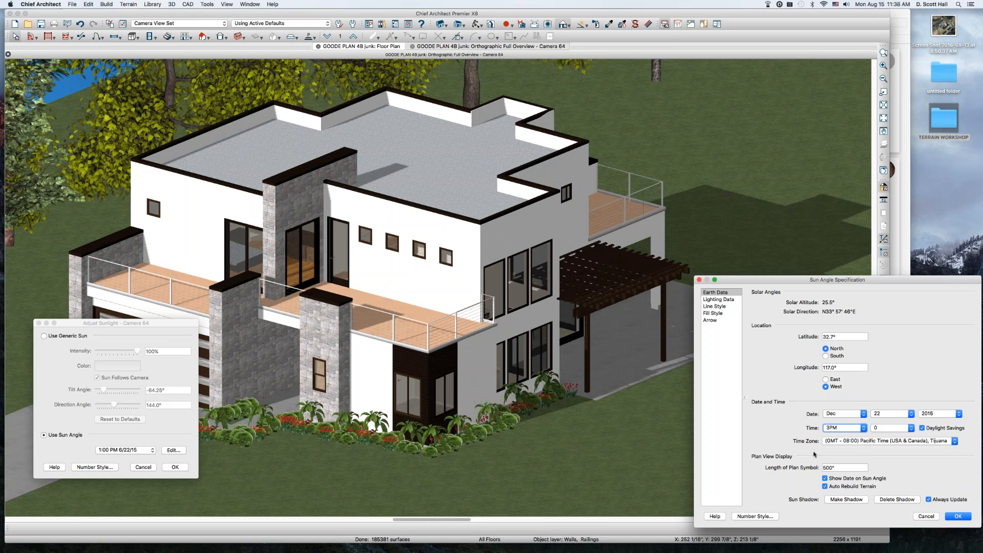
pyautogui.click(864, 430)
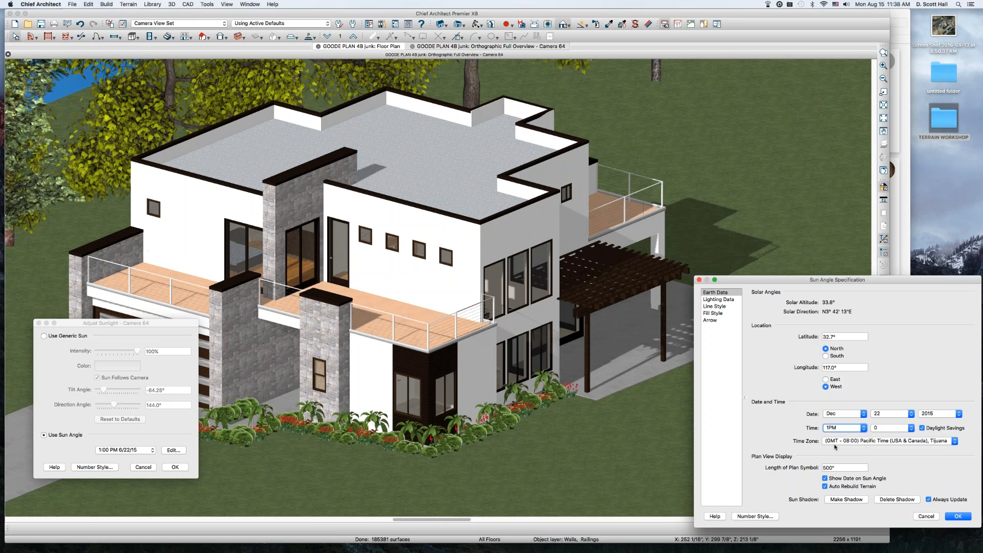
pyautogui.click(865, 431)
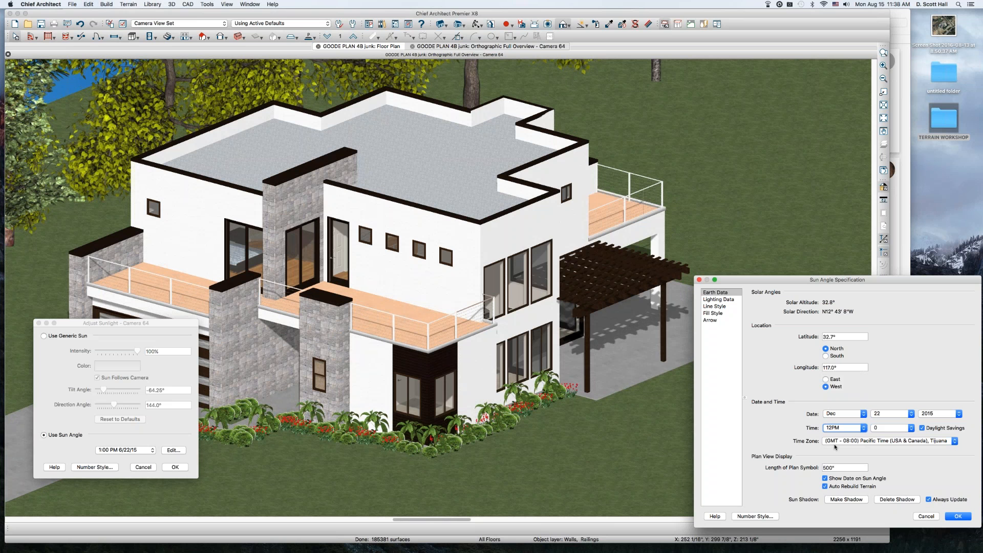
pyautogui.click(864, 430)
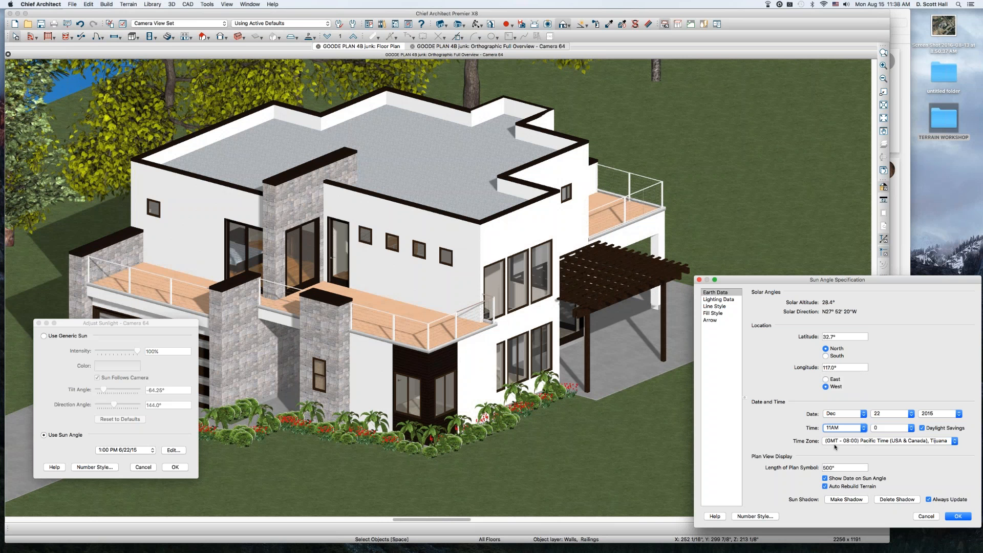
pyautogui.click(864, 430)
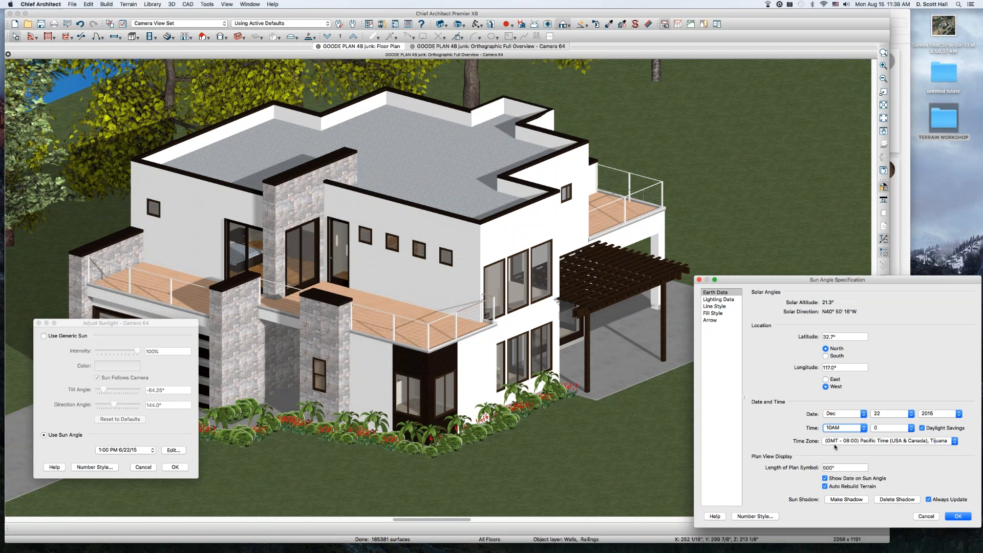
pyautogui.moveTo(949, 489)
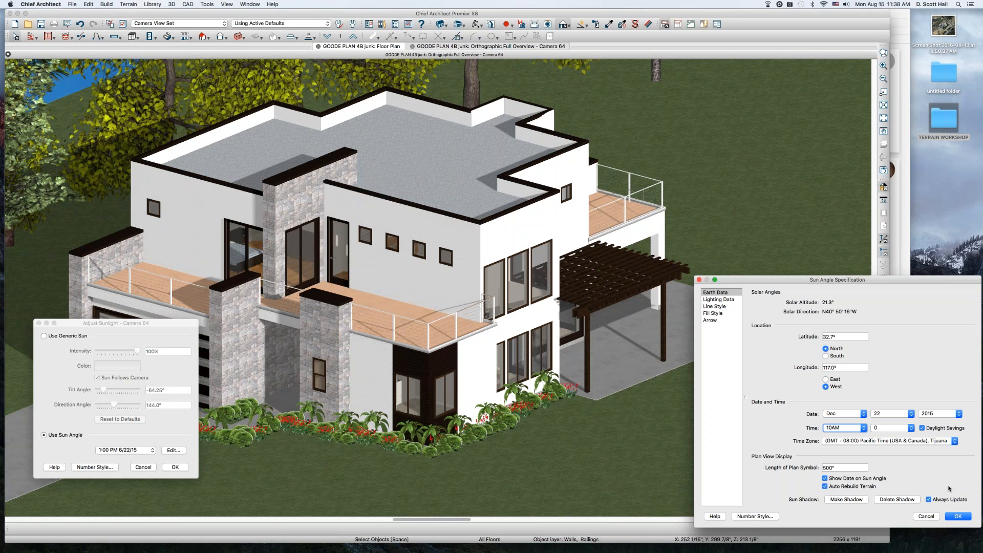
pyautogui.moveTo(907, 545)
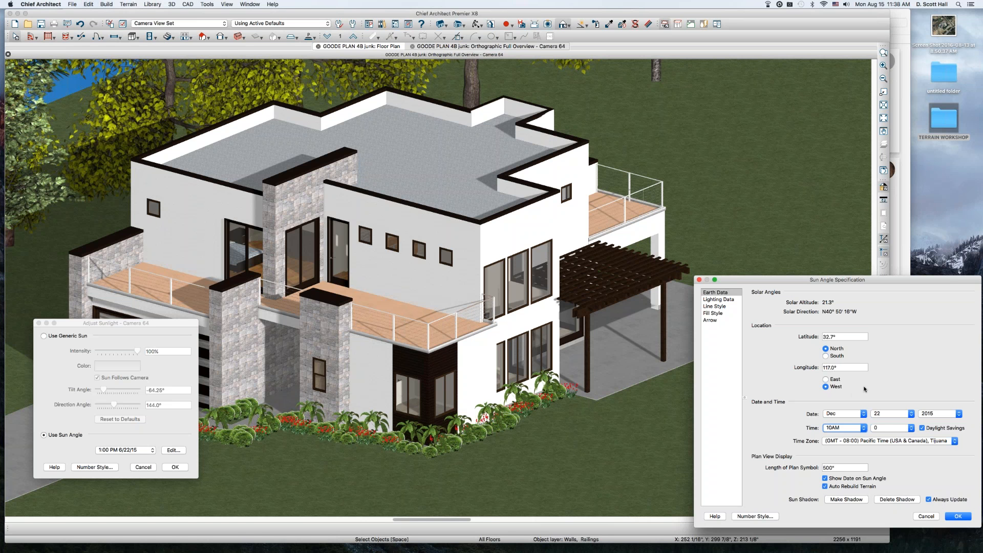
pyautogui.moveTo(831, 290)
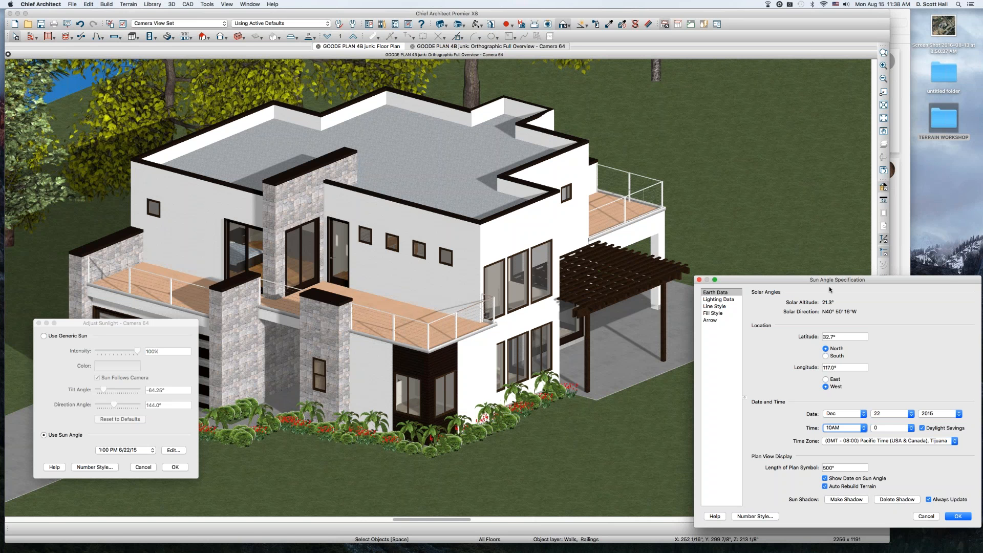
pyautogui.moveTo(831, 290)
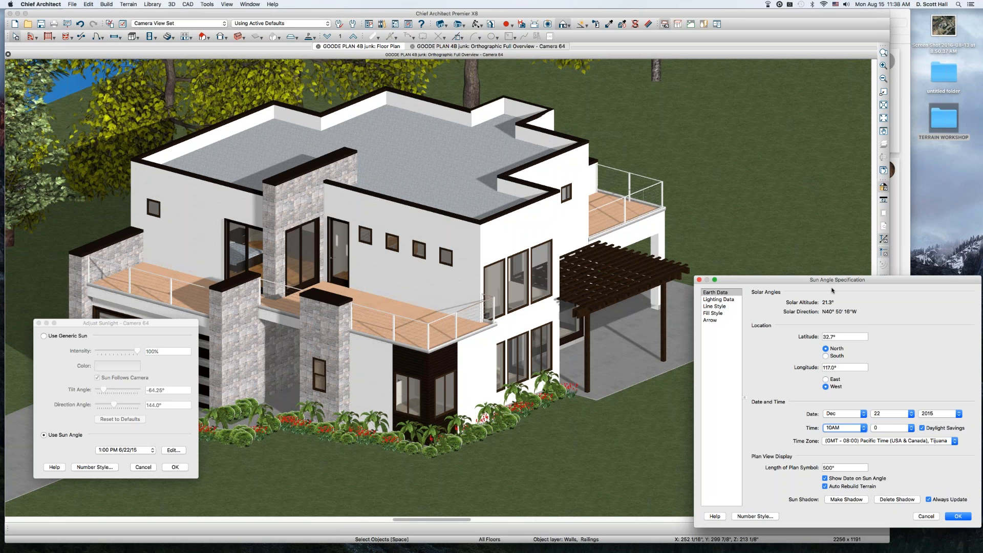
pyautogui.moveTo(842, 431)
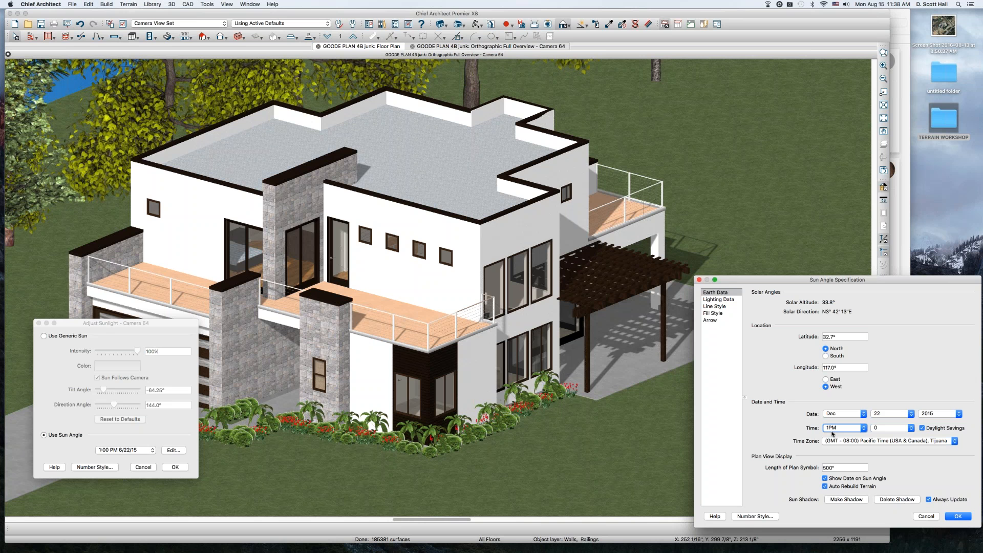
# Try afternoon times 2PM, 4PM and 5PM, set the month to September and accept the sun angle
pyautogui.click(865, 426)
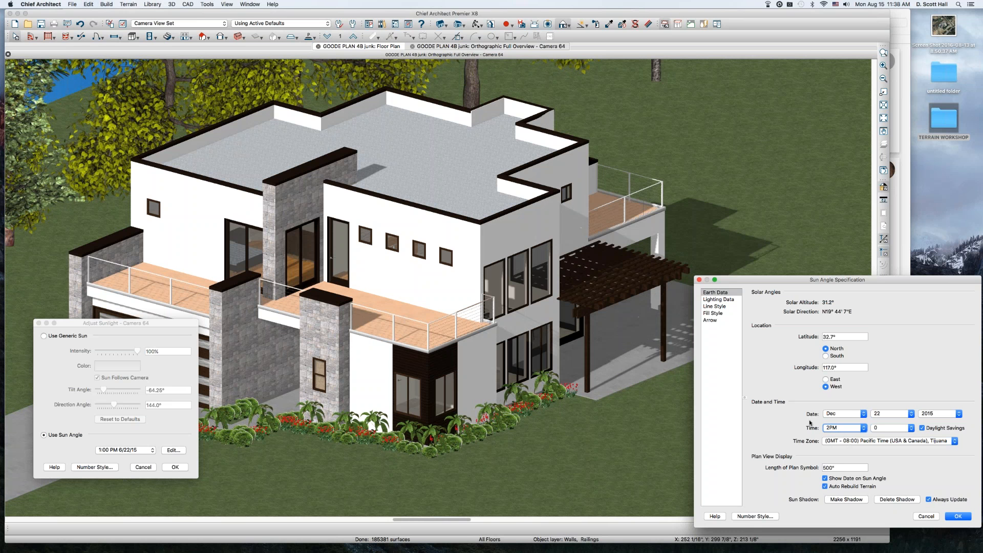
pyautogui.click(862, 426)
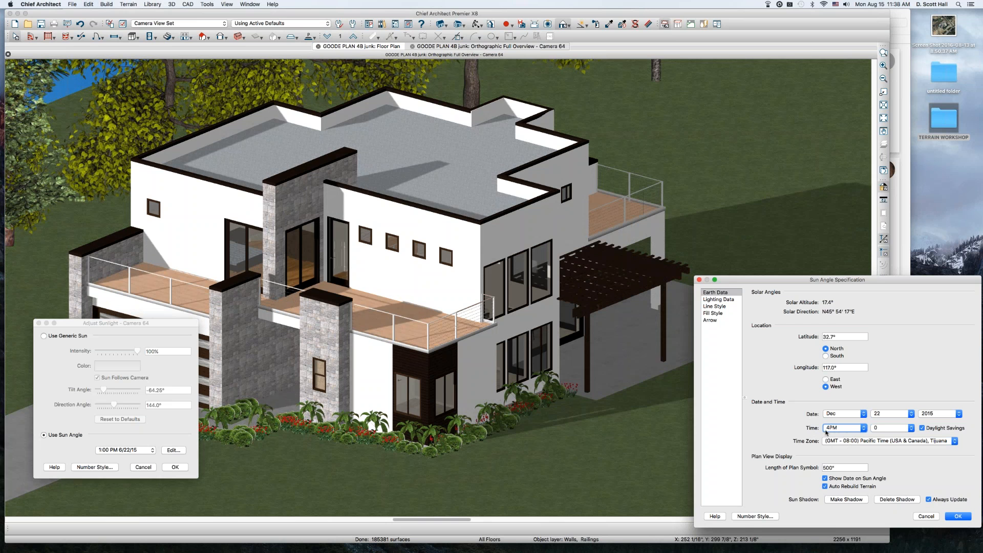
pyautogui.click(862, 426)
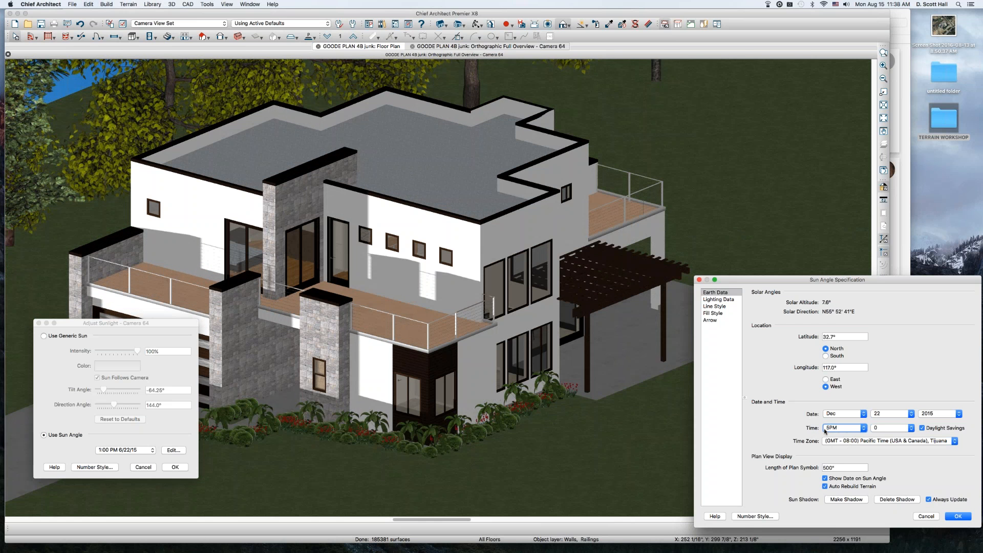
pyautogui.click(863, 413)
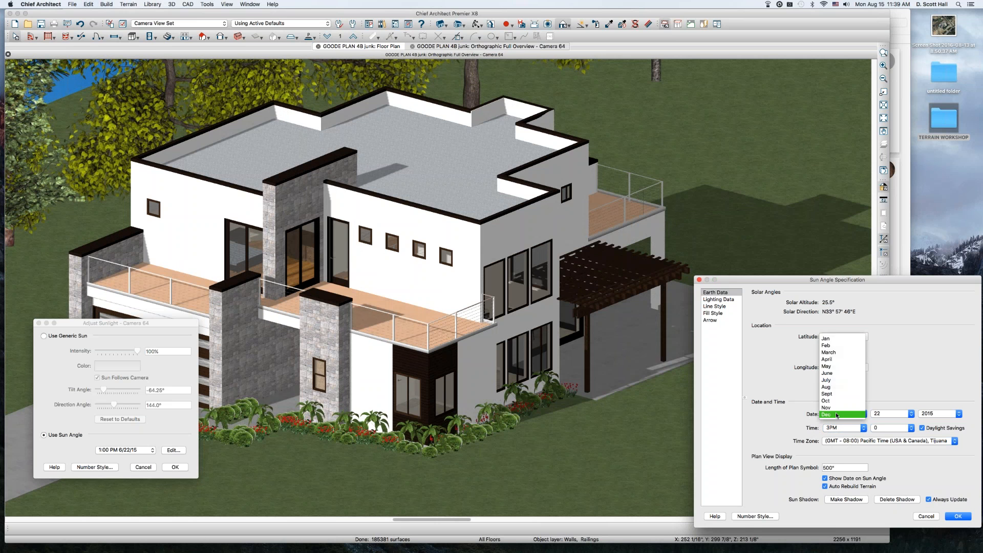
pyautogui.moveTo(827, 393)
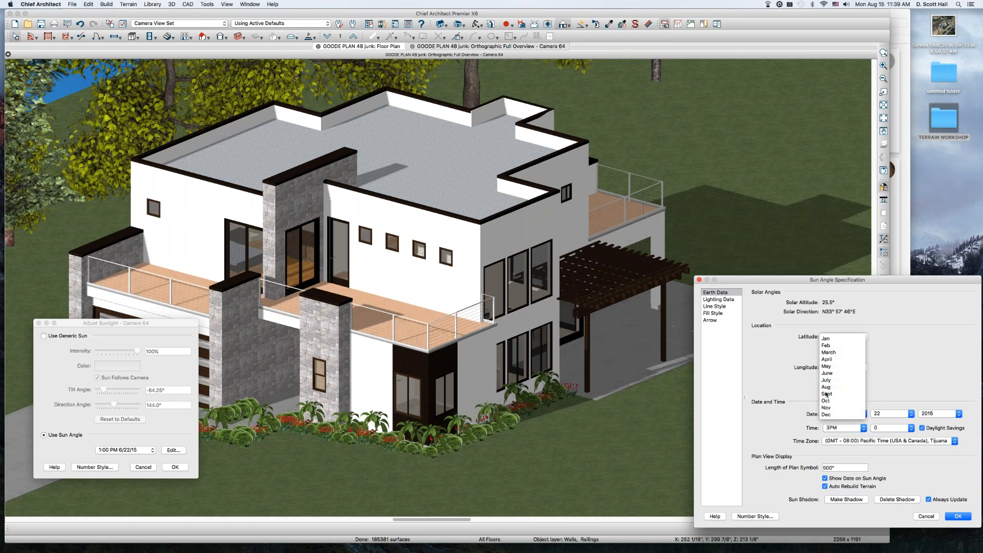
pyautogui.click(827, 393)
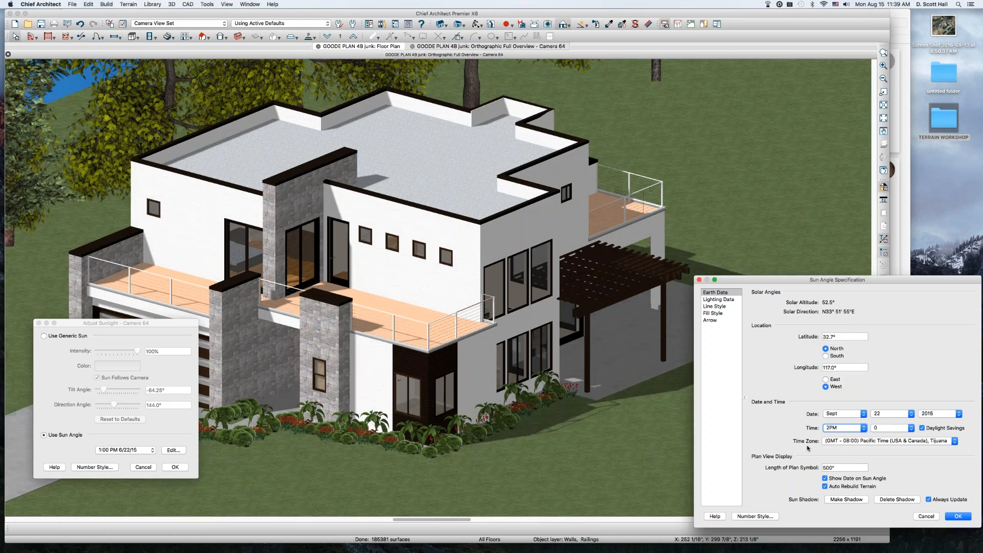
pyautogui.click(958, 516)
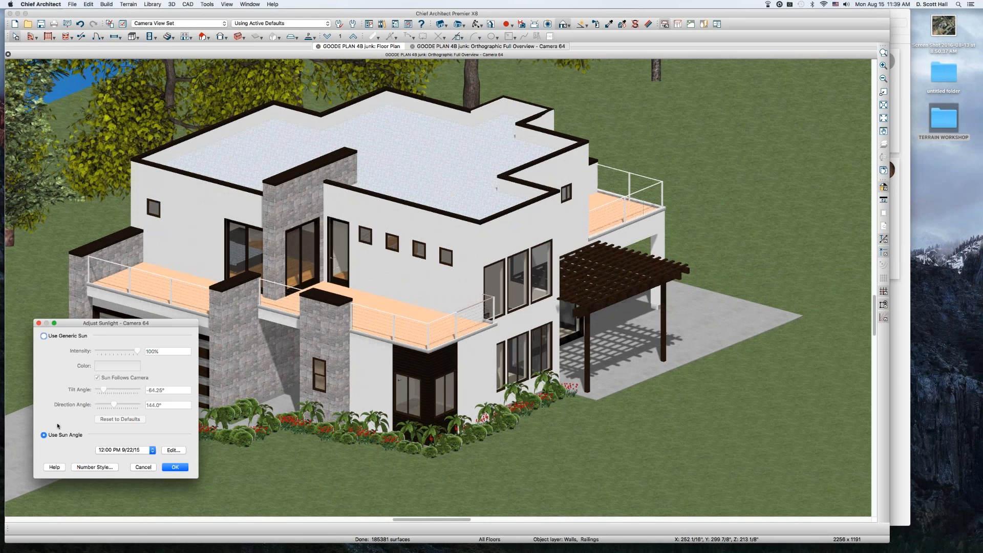
# Apply the sunlight settings, return to the floor plan and check the layer display options
pyautogui.click(175, 467)
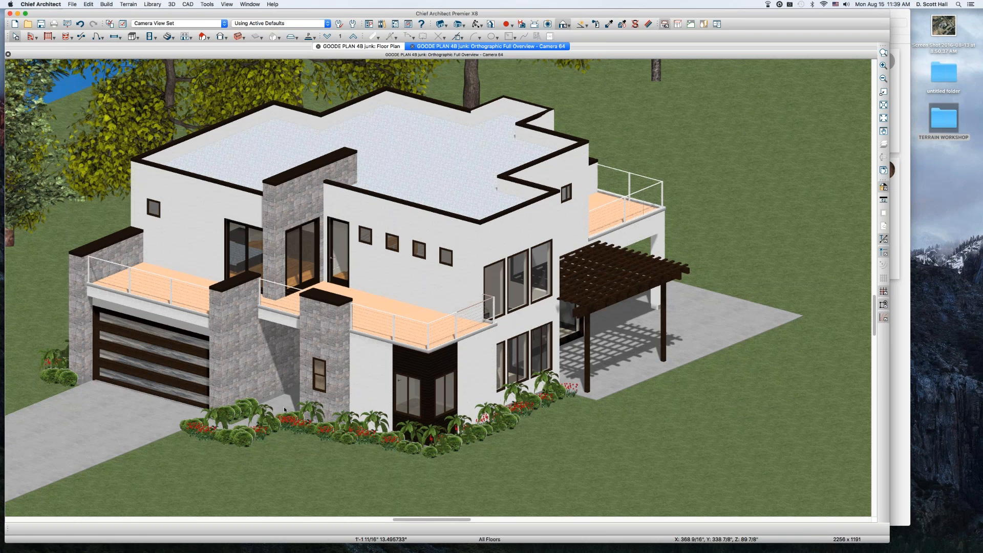
pyautogui.click(360, 46)
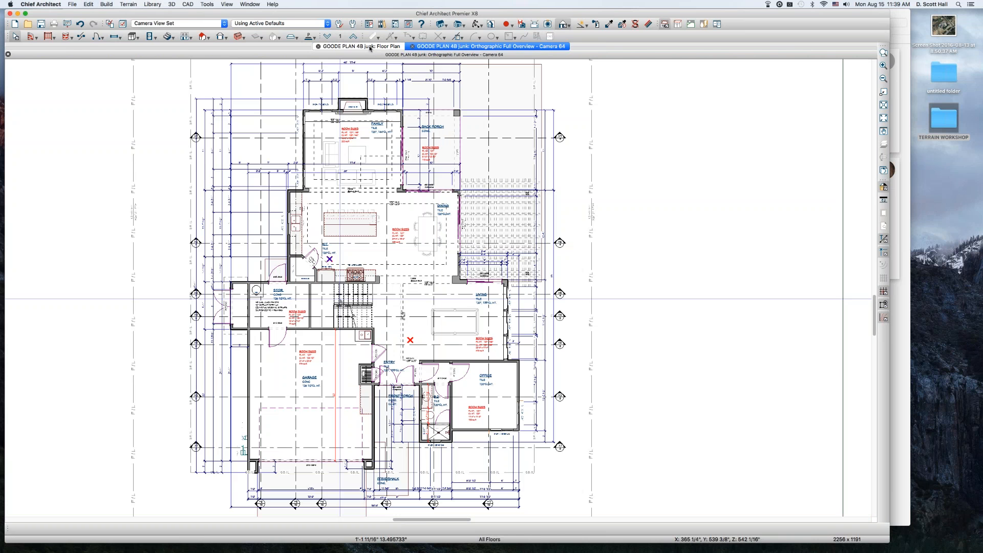
pyautogui.click(357, 46)
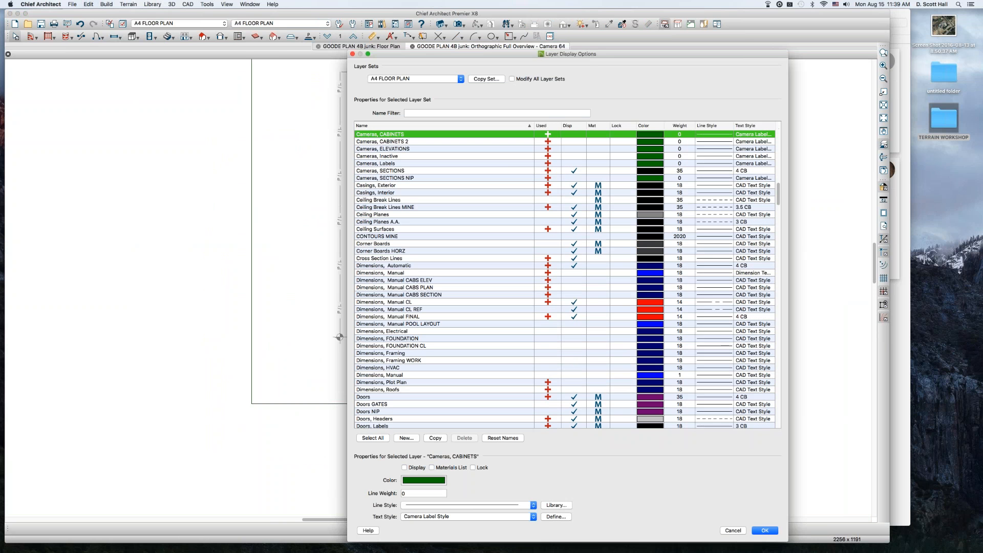
pyautogui.moveTo(571, 157)
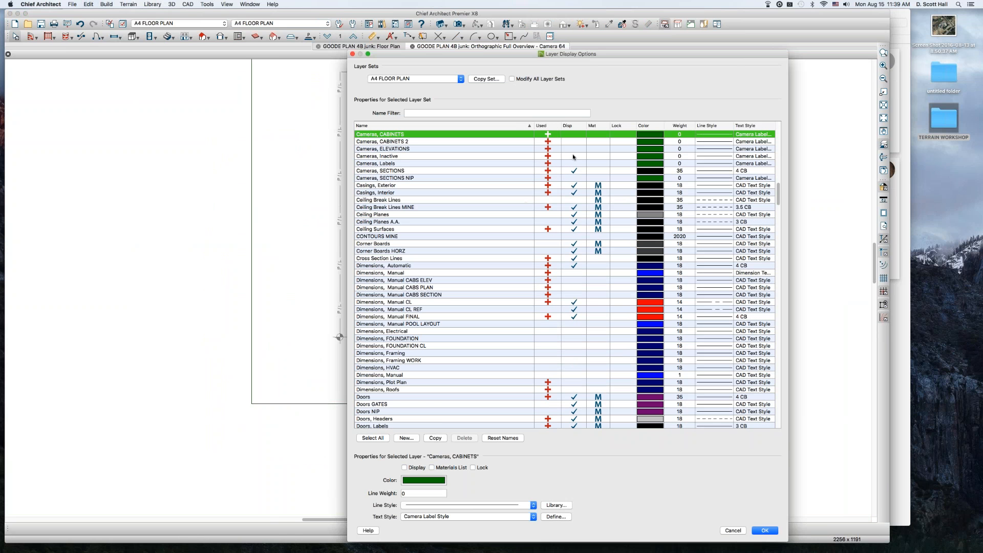
pyautogui.click(764, 529)
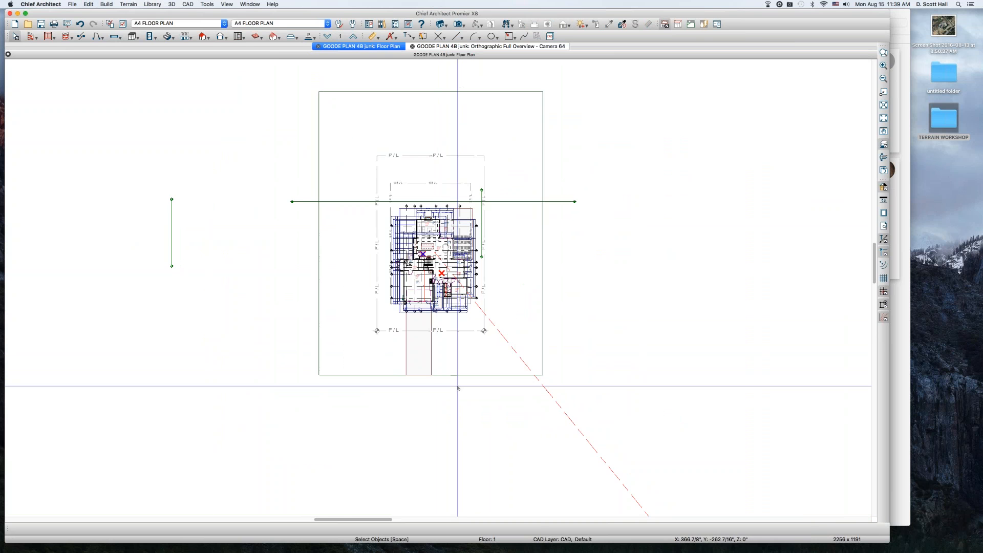
# Scroll the view while the right elevation with its 9:00 AM 6/22/14 sun angle is open
pyautogui.scroll(-3)
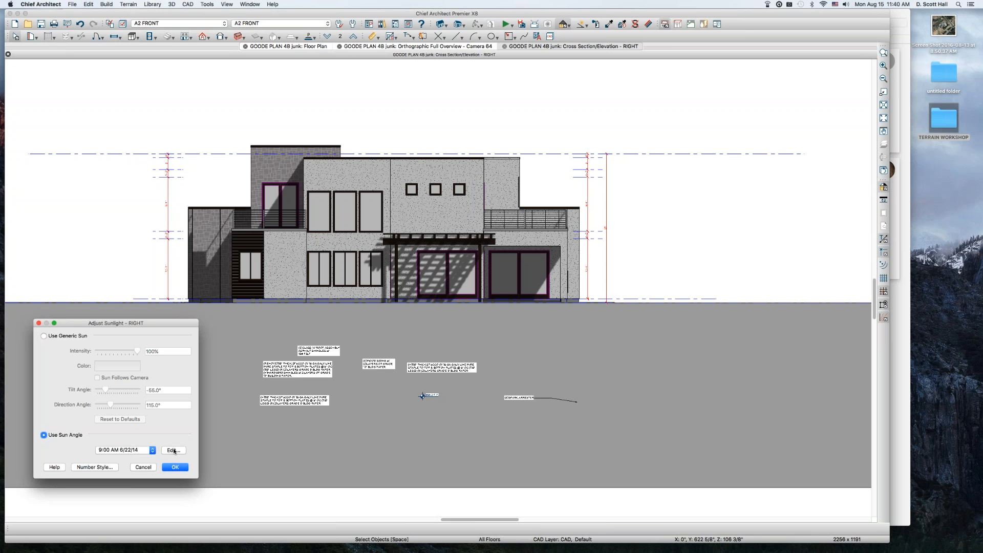
# In the sun angle settings, try times 8AM, 11AM, 2PM and 12PM, returning to 9AM
pyautogui.click(172, 450)
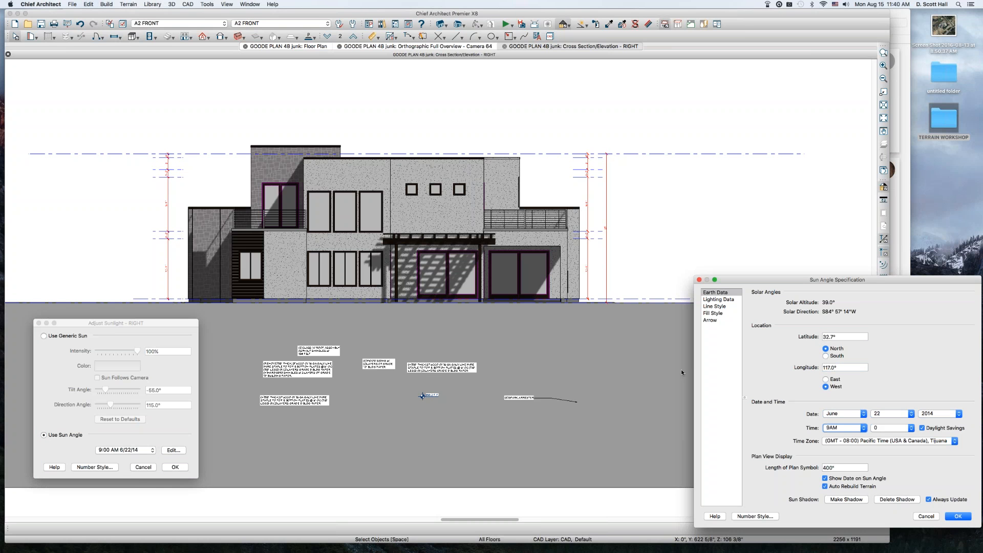
pyautogui.click(865, 431)
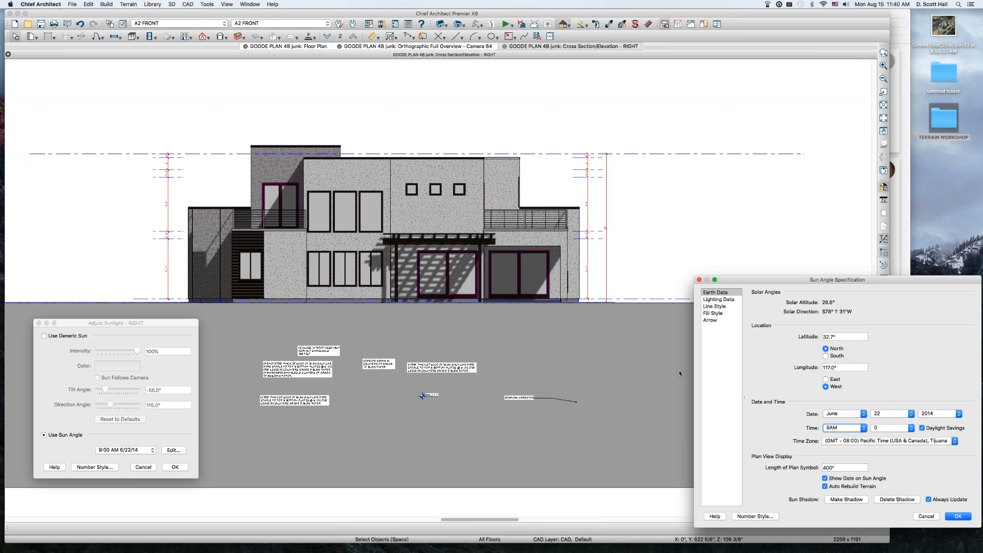
pyautogui.click(843, 428)
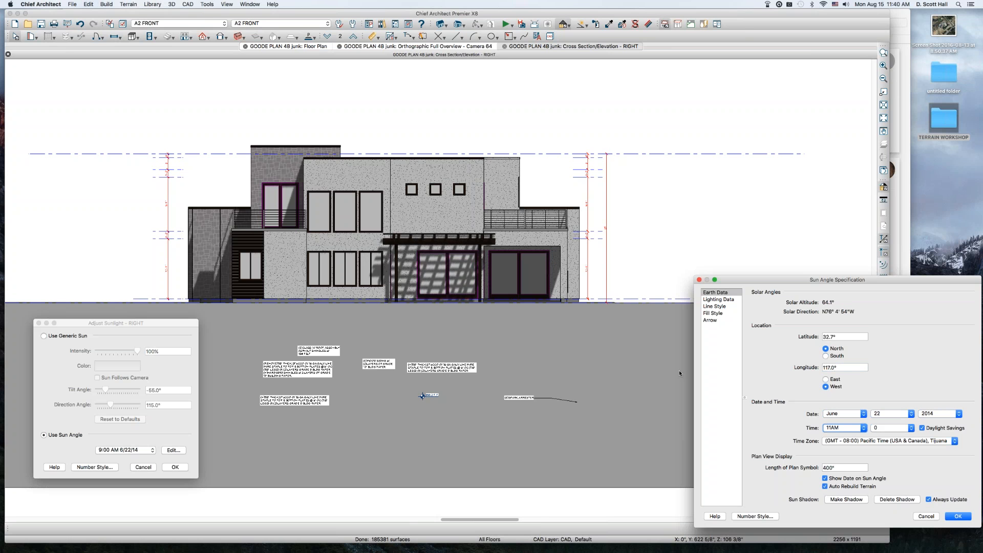
pyautogui.click(843, 428)
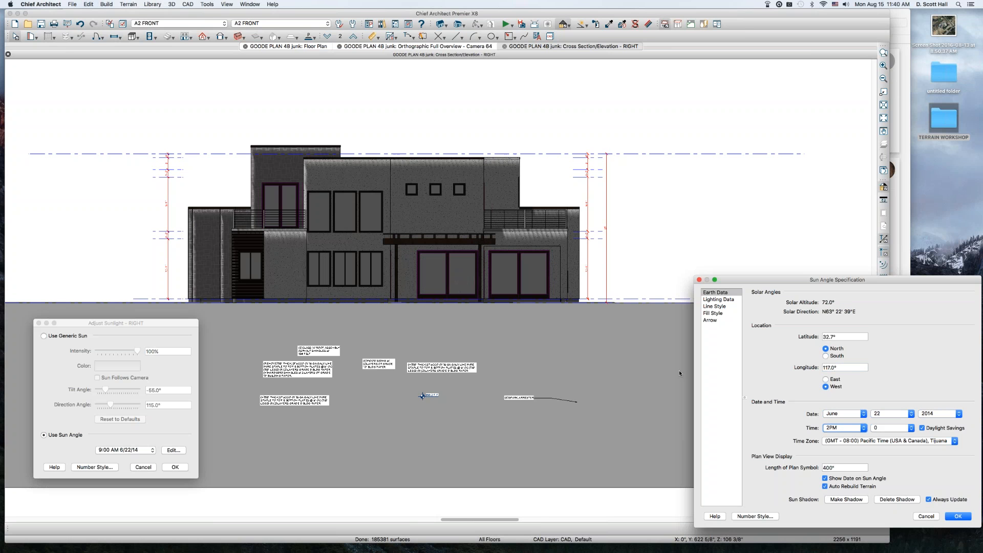
pyautogui.click(862, 428)
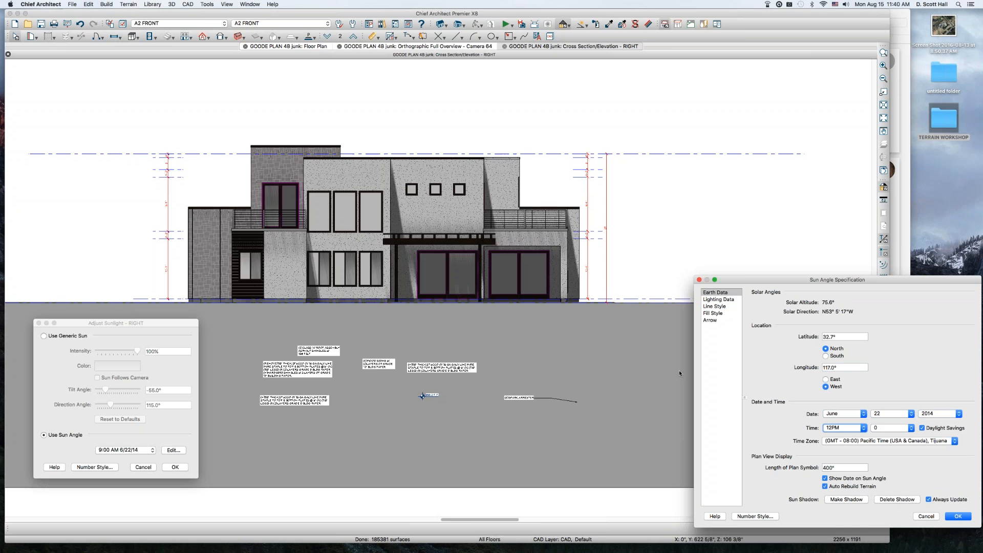
pyautogui.click(843, 428)
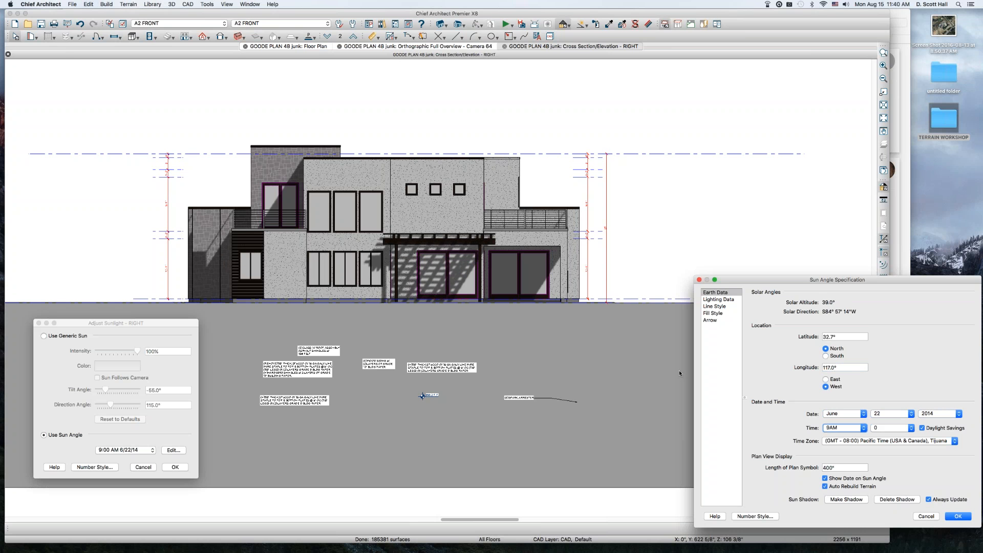
pyautogui.click(863, 428)
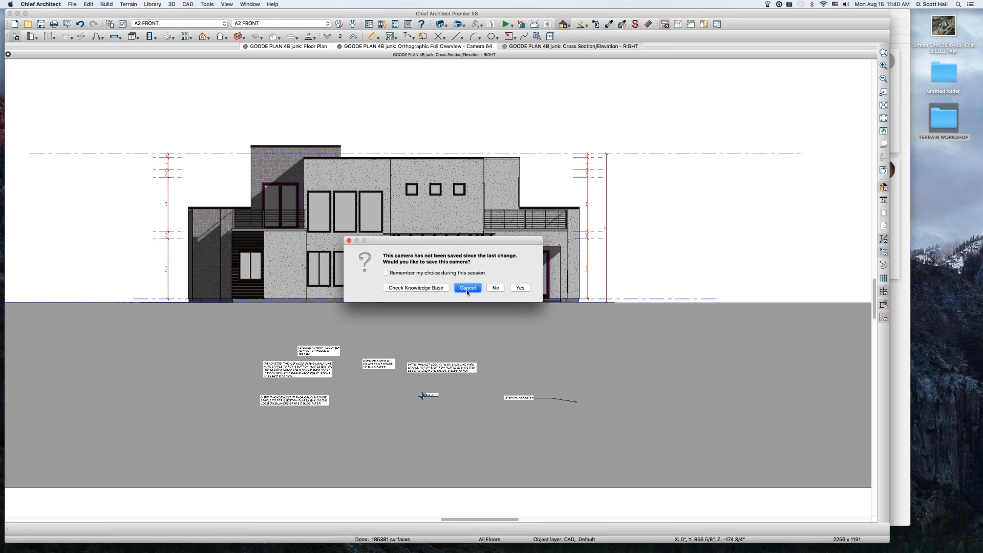
# Close the elevation view without saving the changed camera
pyautogui.click(495, 288)
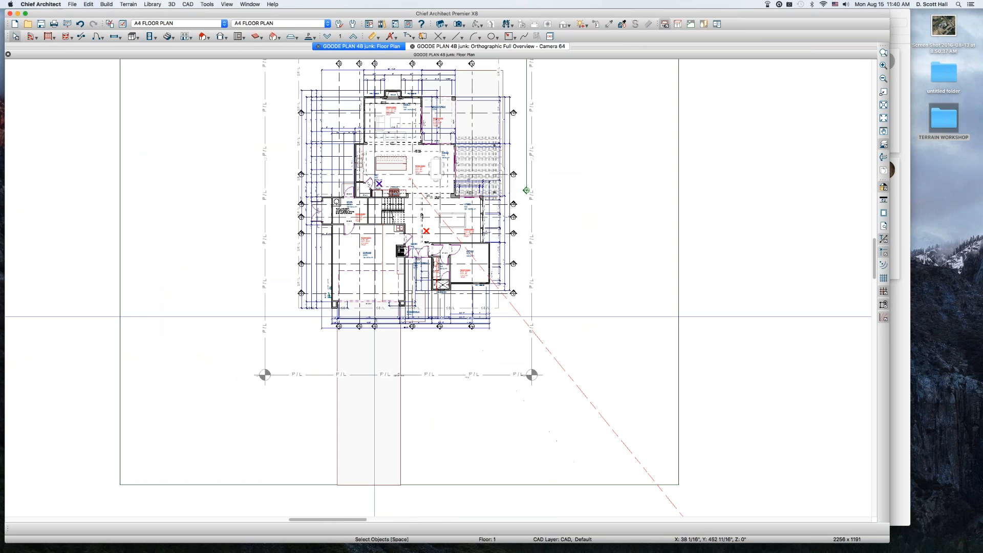
pyautogui.moveTo(547, 152)
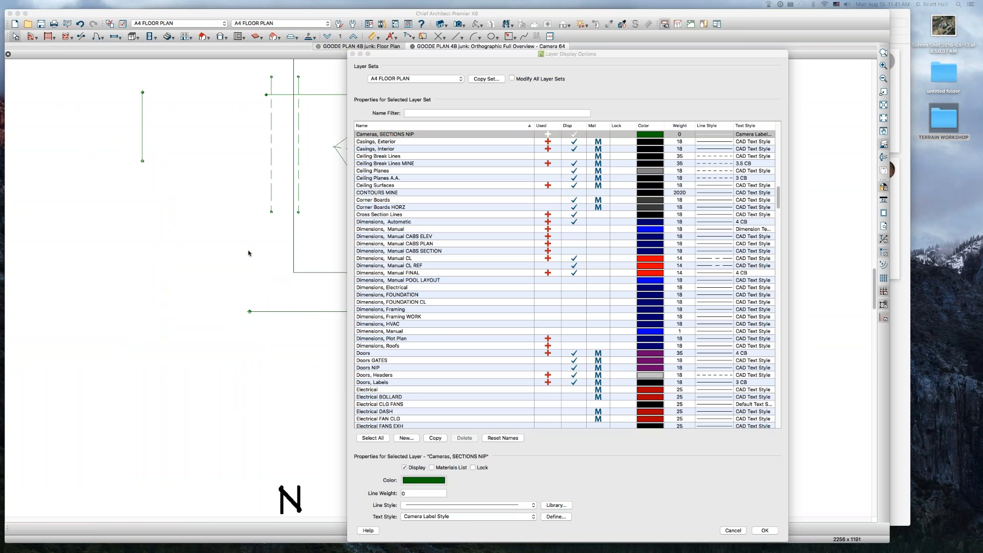
pyautogui.moveTo(303, 222)
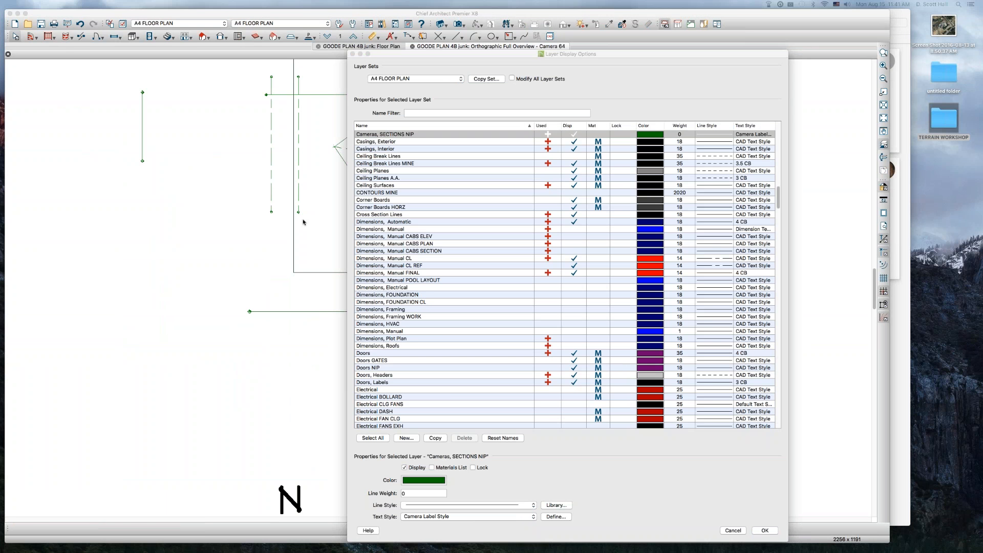
pyautogui.moveTo(437, 158)
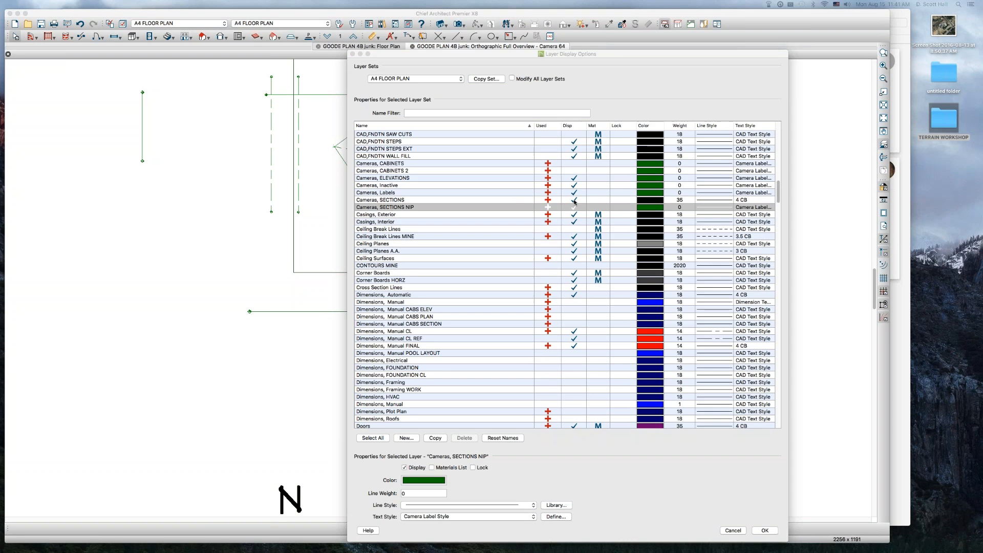
# Turn off display of the Cameras, SECTIONS layers and accept the layer settings
pyautogui.click(379, 200)
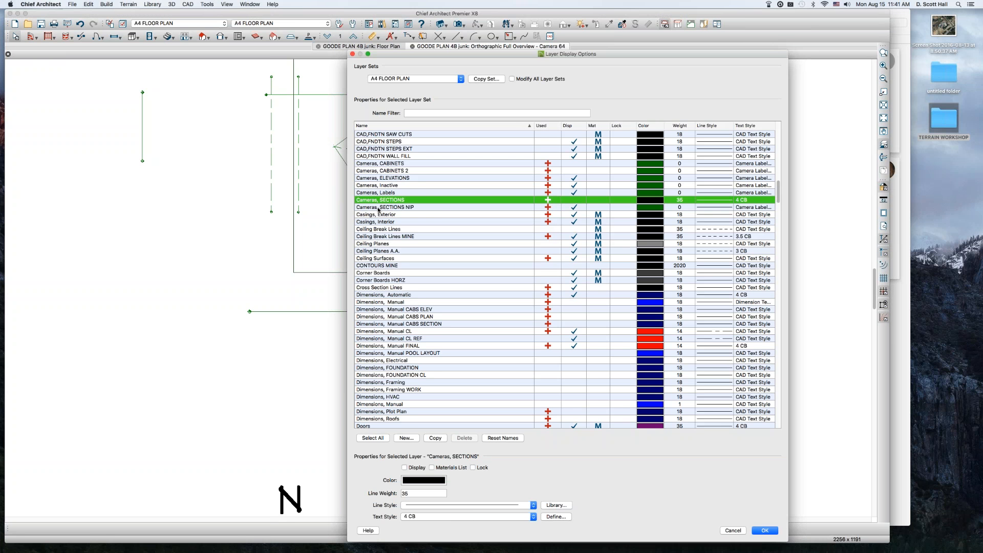
pyautogui.moveTo(569, 210)
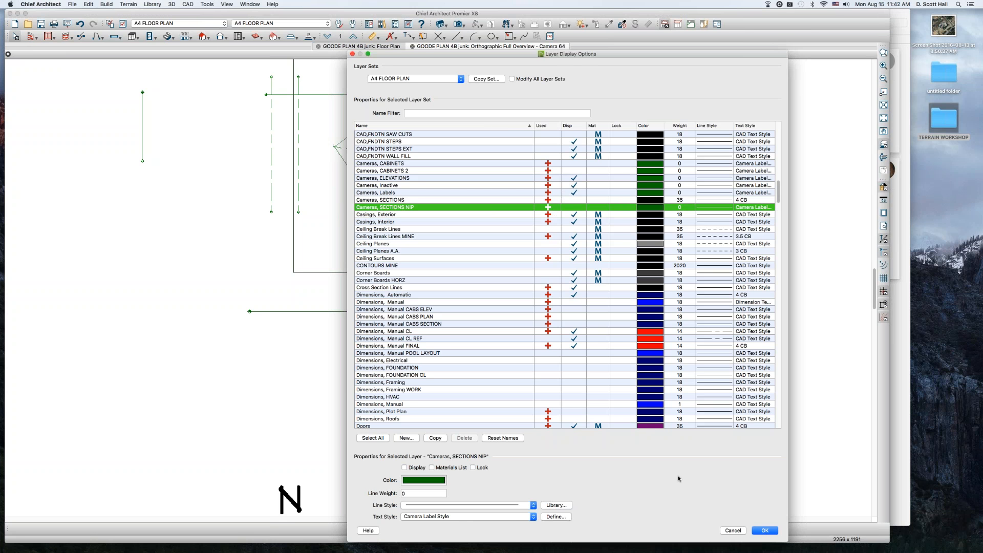
pyautogui.click(765, 529)
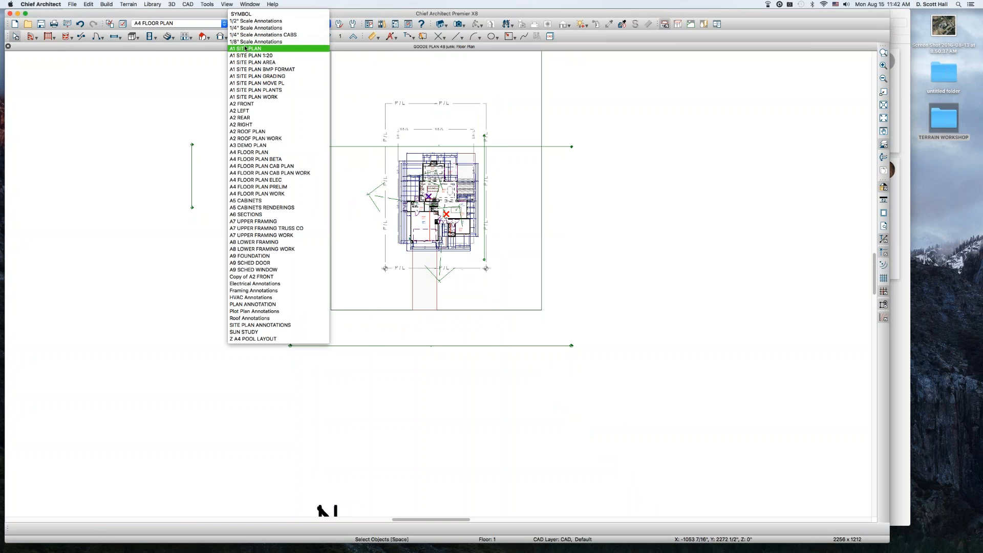
# Switch the plan to the A1 SITE PLAN layer set
pyautogui.click(245, 48)
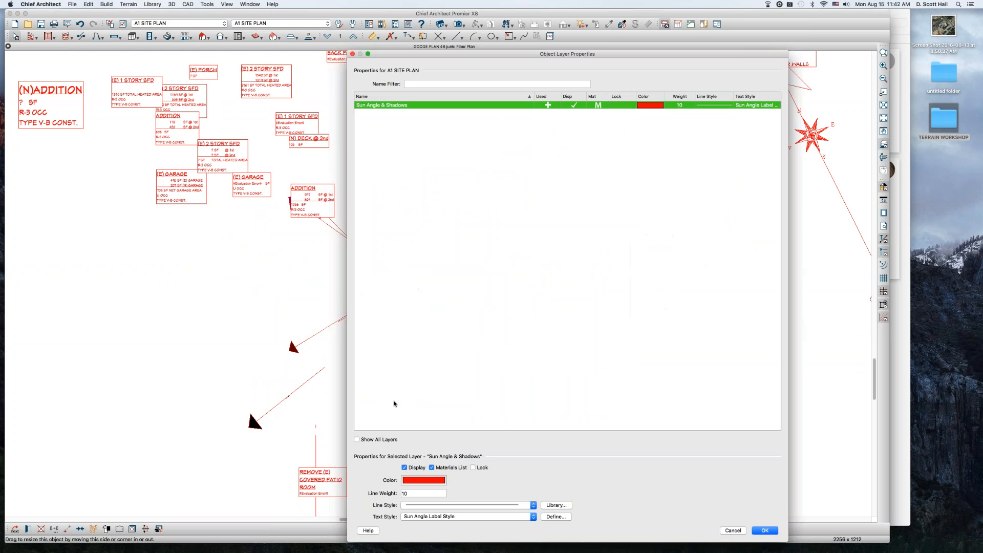
# Recolor the Sun Angle & Shadows layer from red to blue and confirm
pyautogui.click(424, 480)
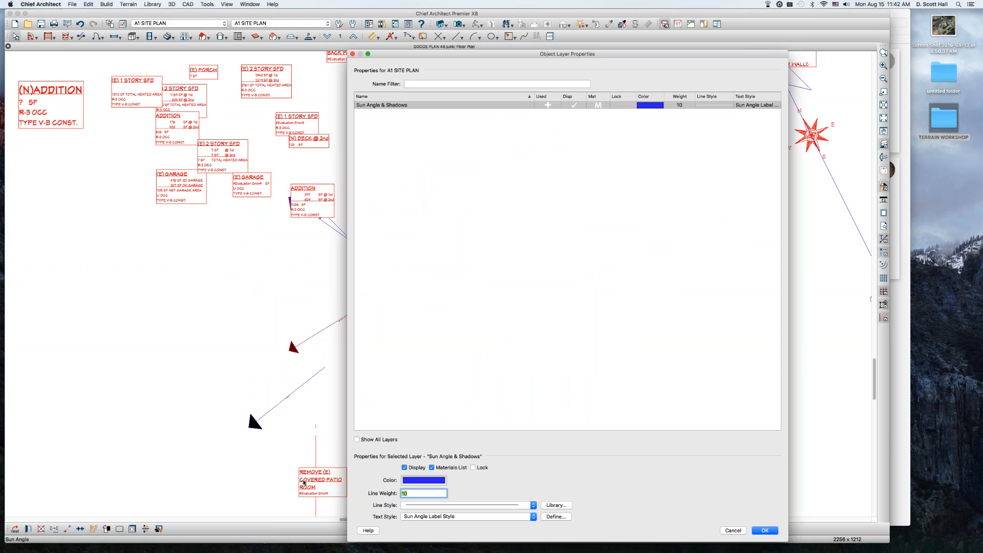
pyautogui.click(764, 529)
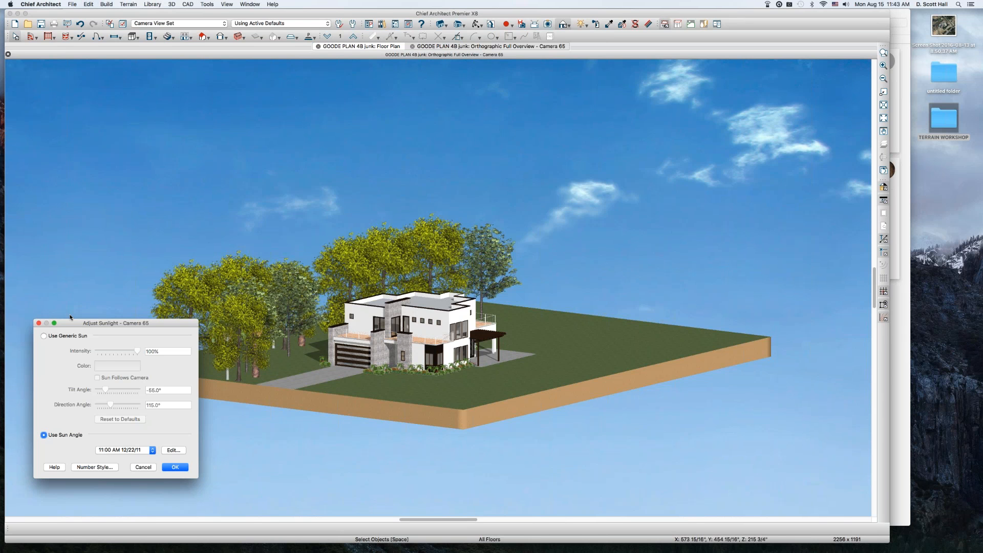
pyautogui.moveTo(27, 351)
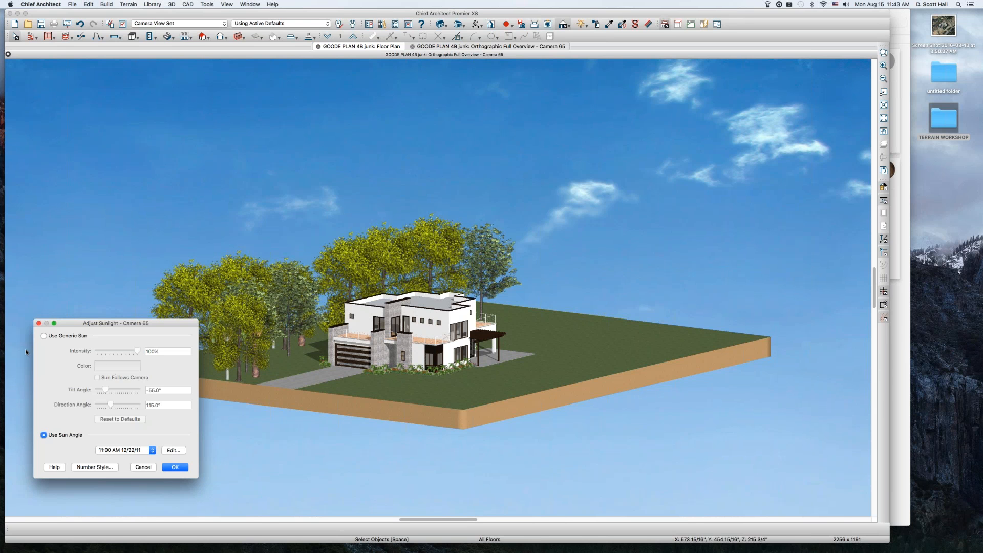
pyautogui.moveTo(88, 343)
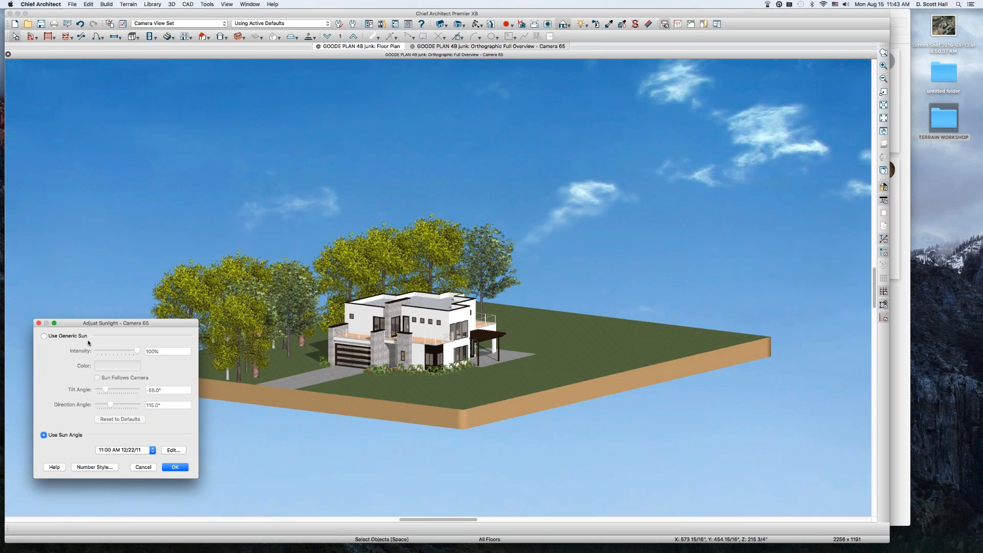
pyautogui.moveTo(85, 339)
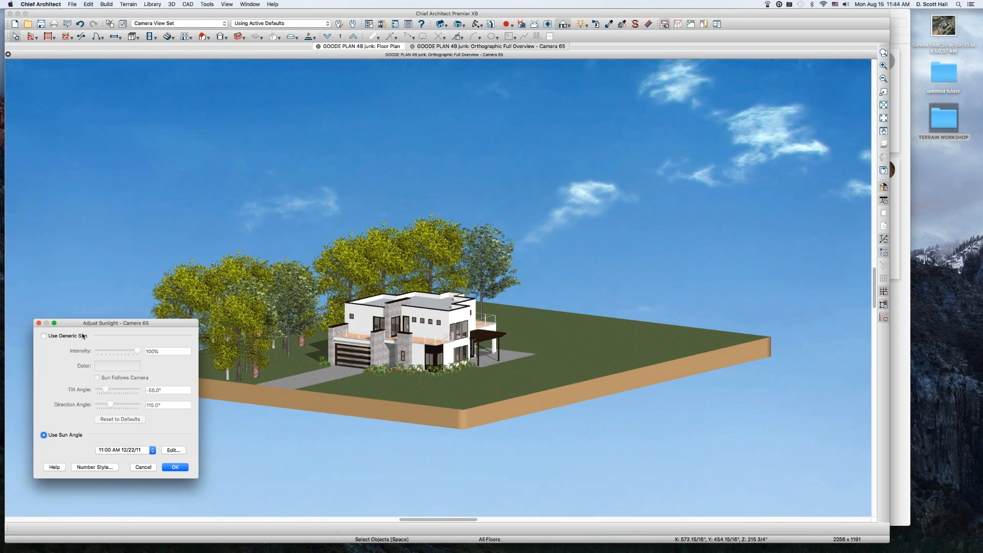
# Light the overview with a generic sun that follows the camera and apply it
pyautogui.click(43, 336)
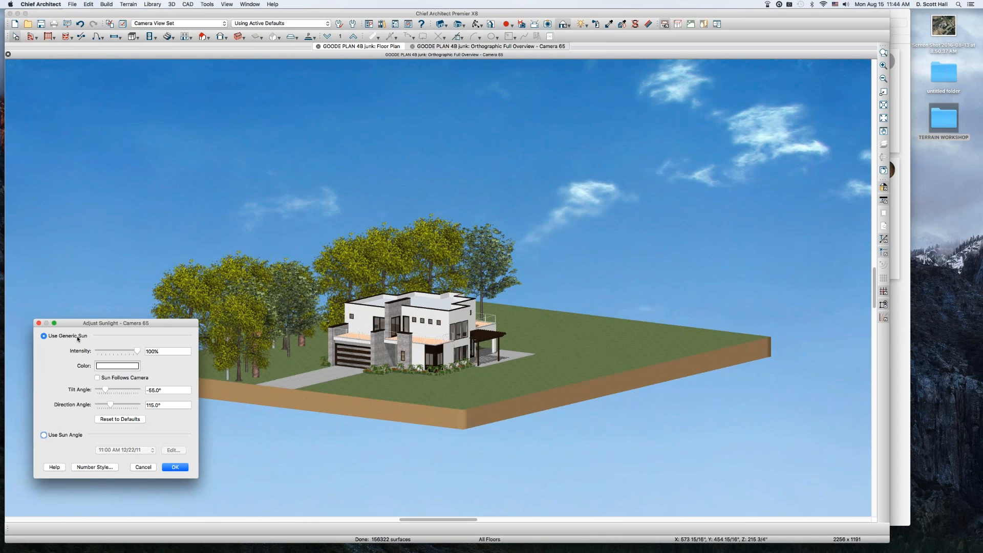
pyautogui.click(98, 378)
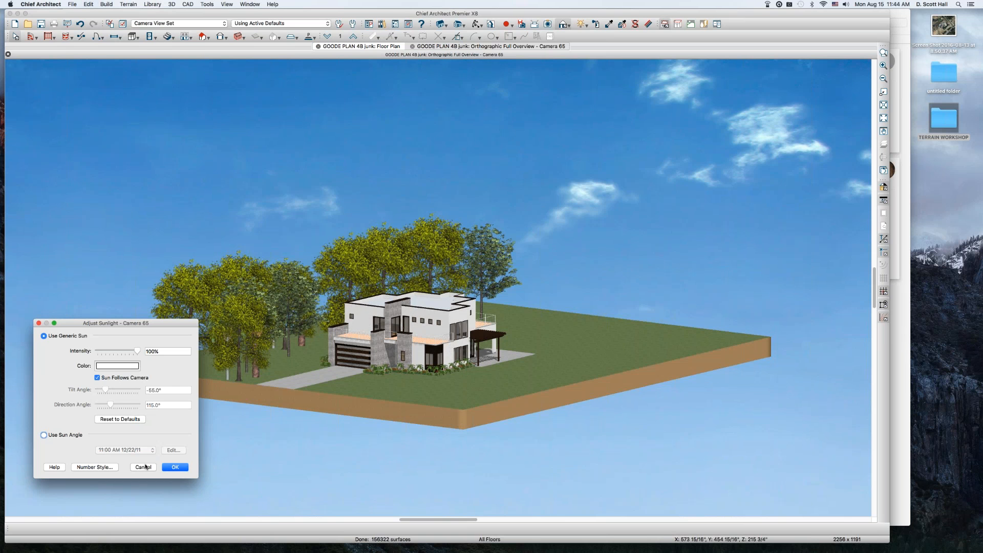
pyautogui.moveTo(143, 467)
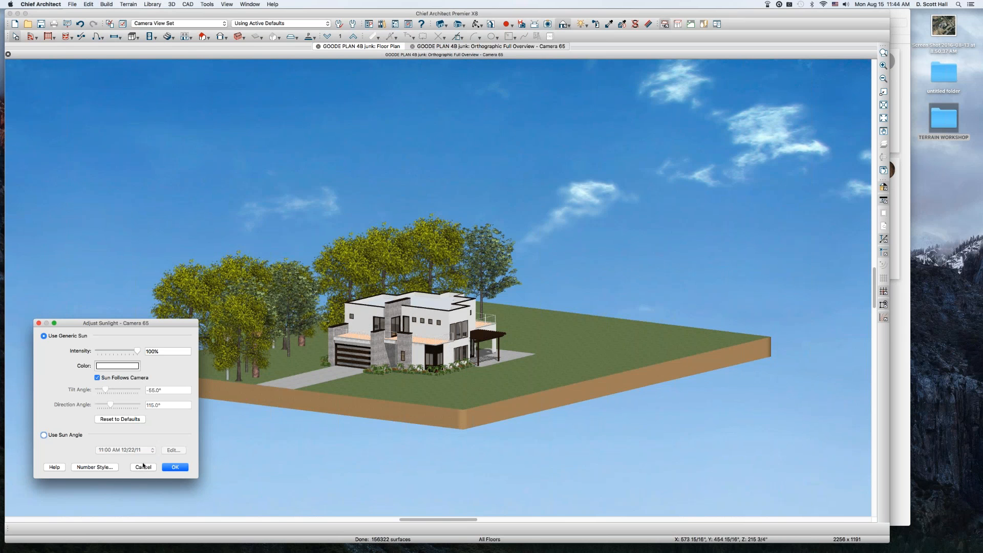
pyautogui.moveTo(91, 280)
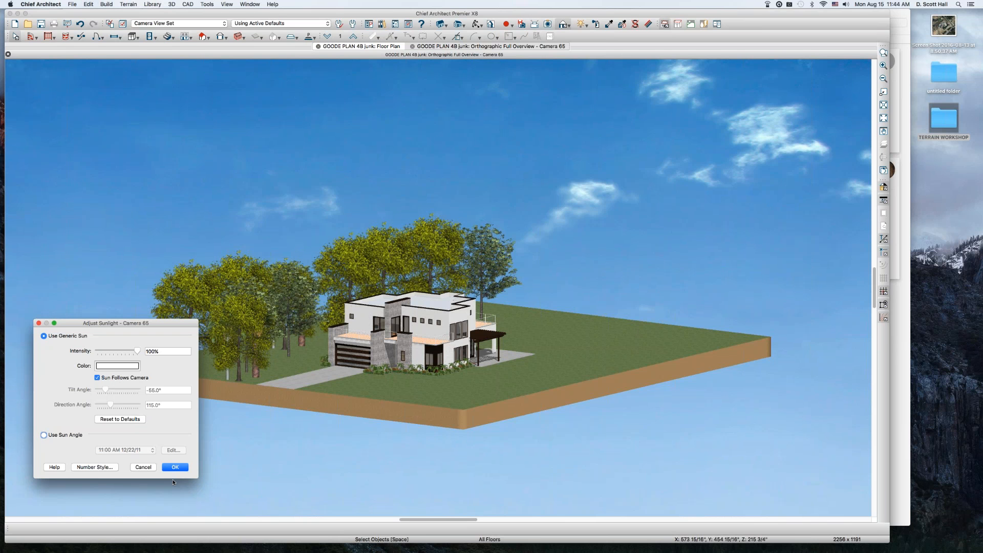
pyautogui.click(175, 467)
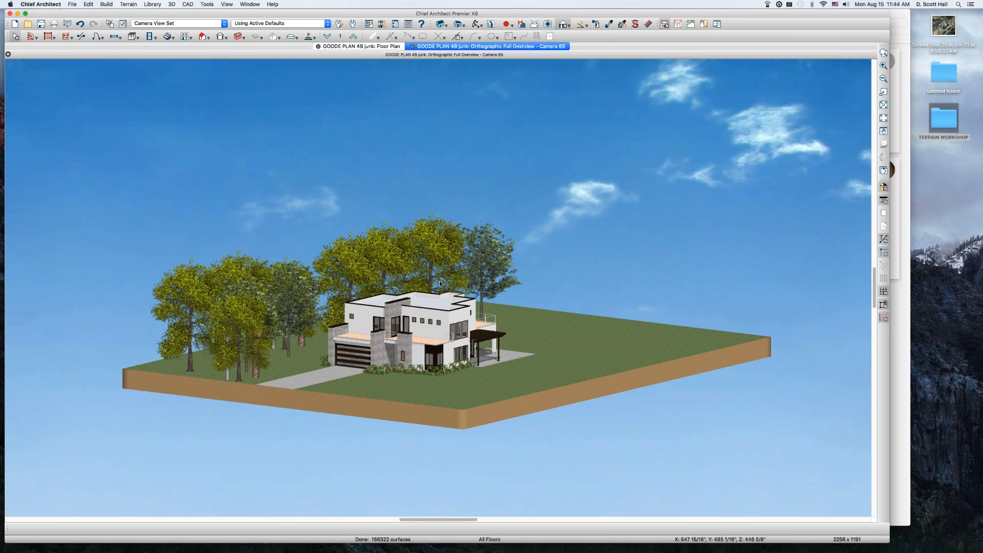
pyautogui.moveTo(374, 396)
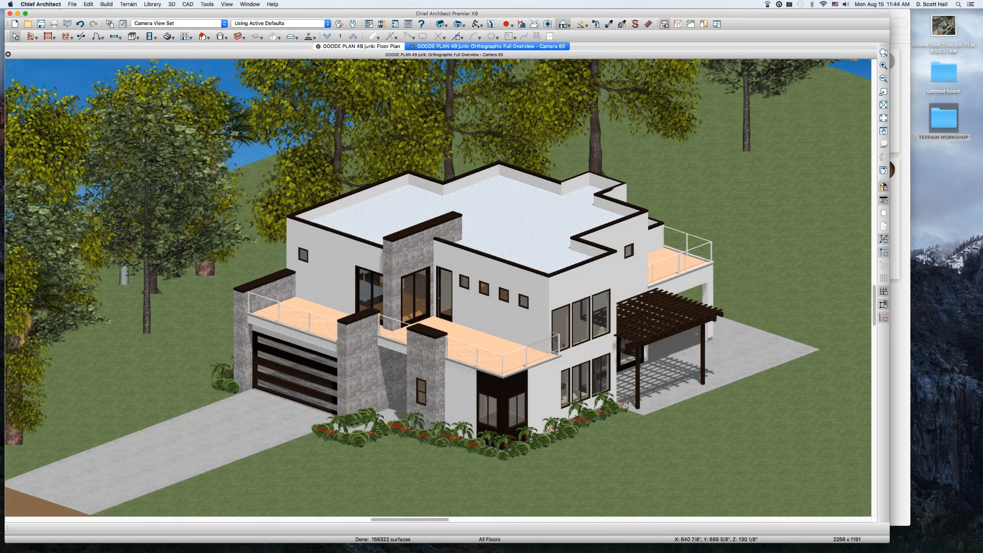
# Create a new Full Overview camera of the house and lot
pyautogui.click(360, 46)
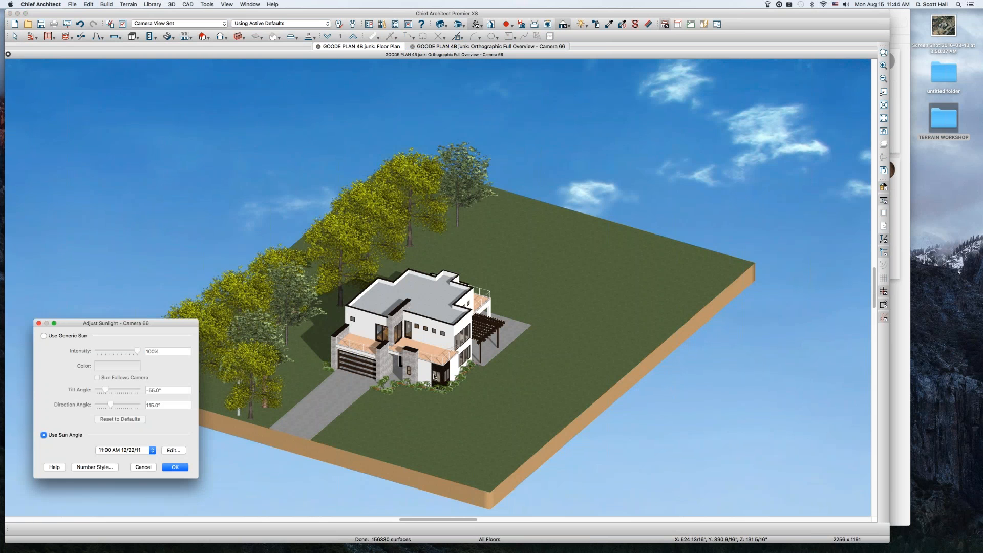
# Switch Camera 66's sunlight to a generic sun and apply it
pyautogui.click(43, 336)
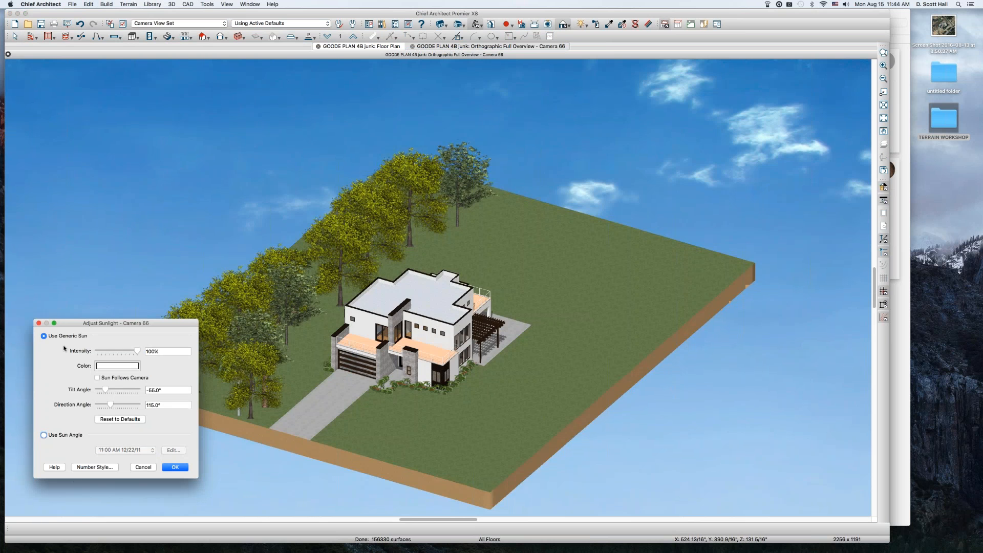
pyautogui.click(175, 467)
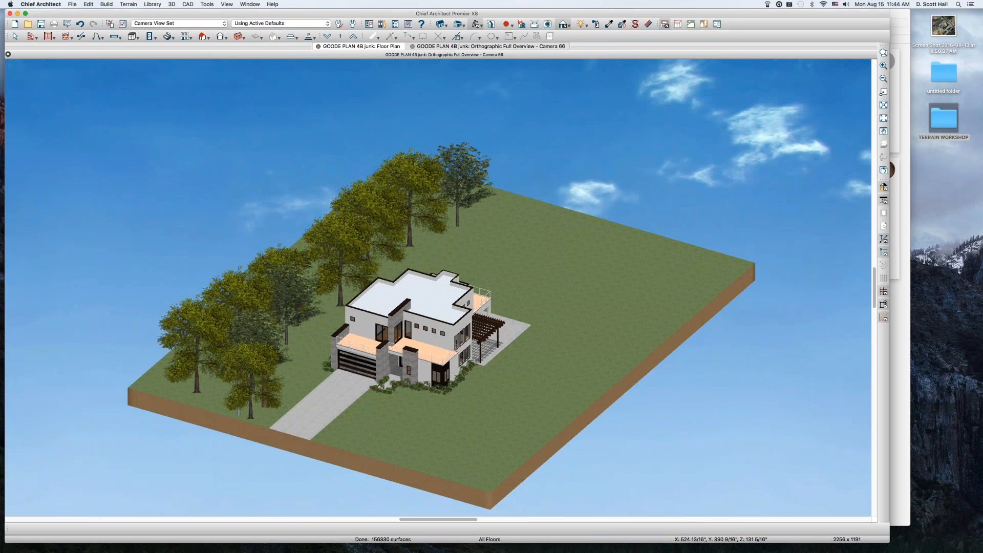